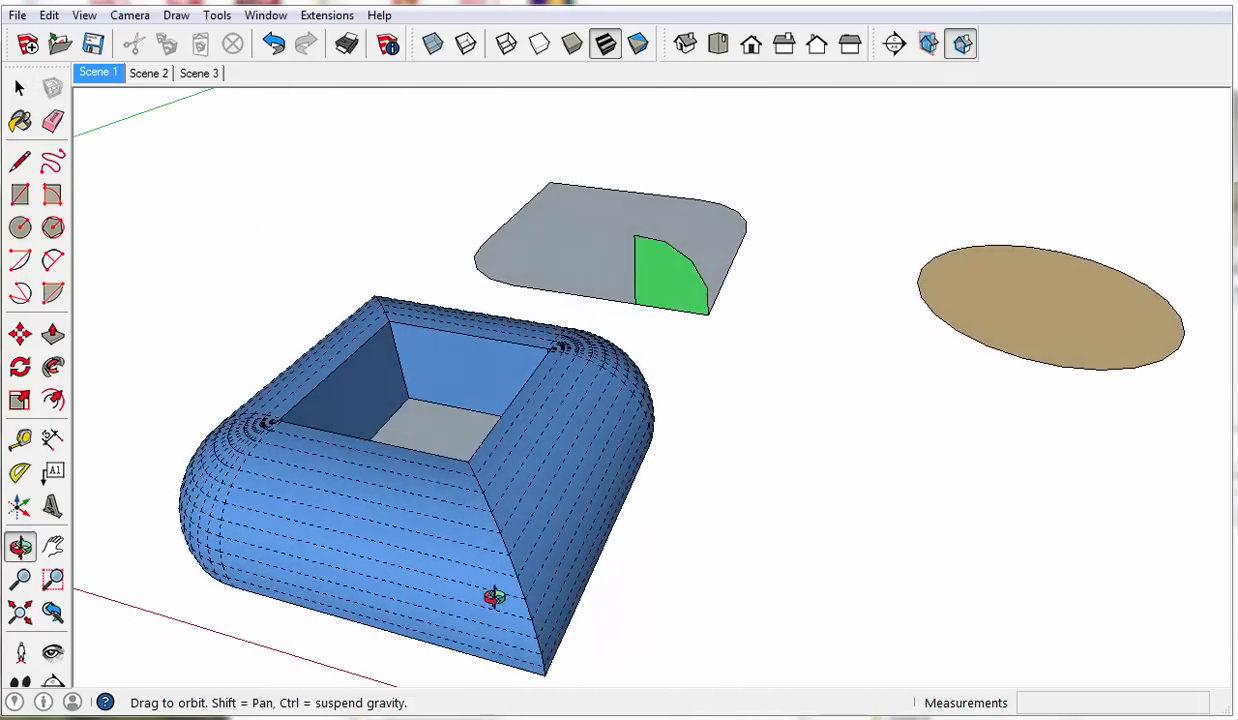
Step: Orbit the chamfered box, then show Scene 2 with the smoothly rounded tray
click(18, 88)
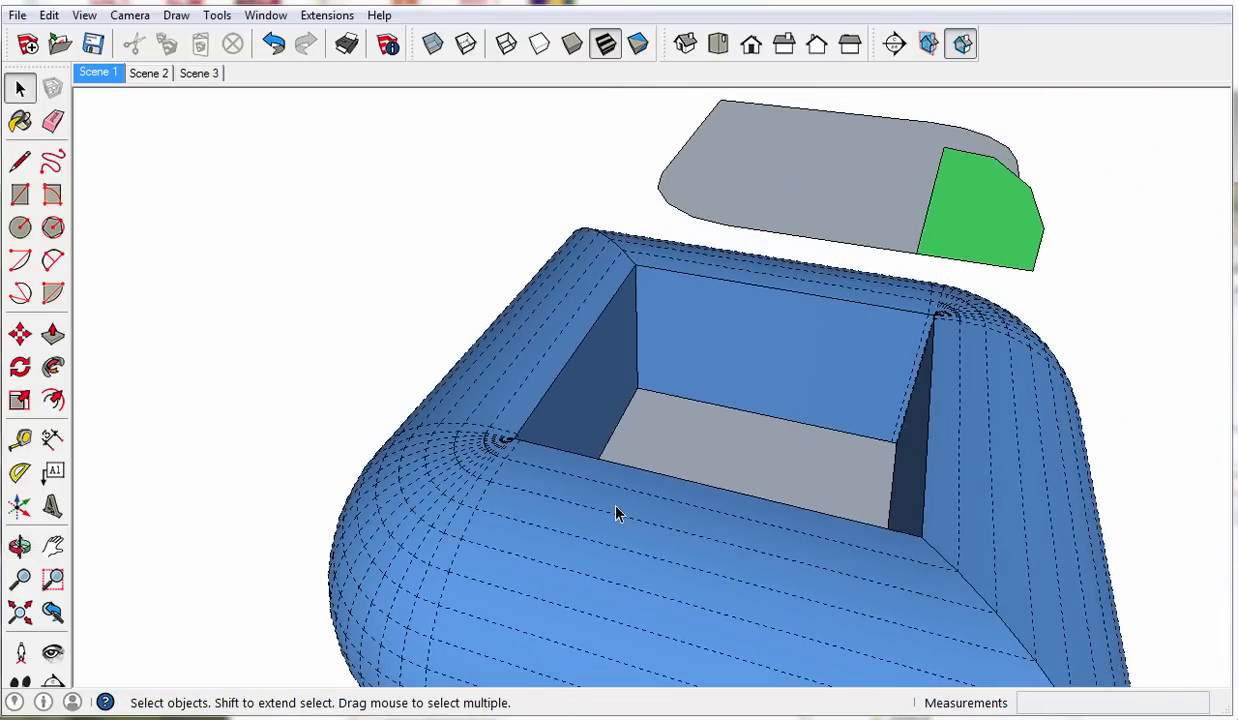
mouse_move(259, 130)
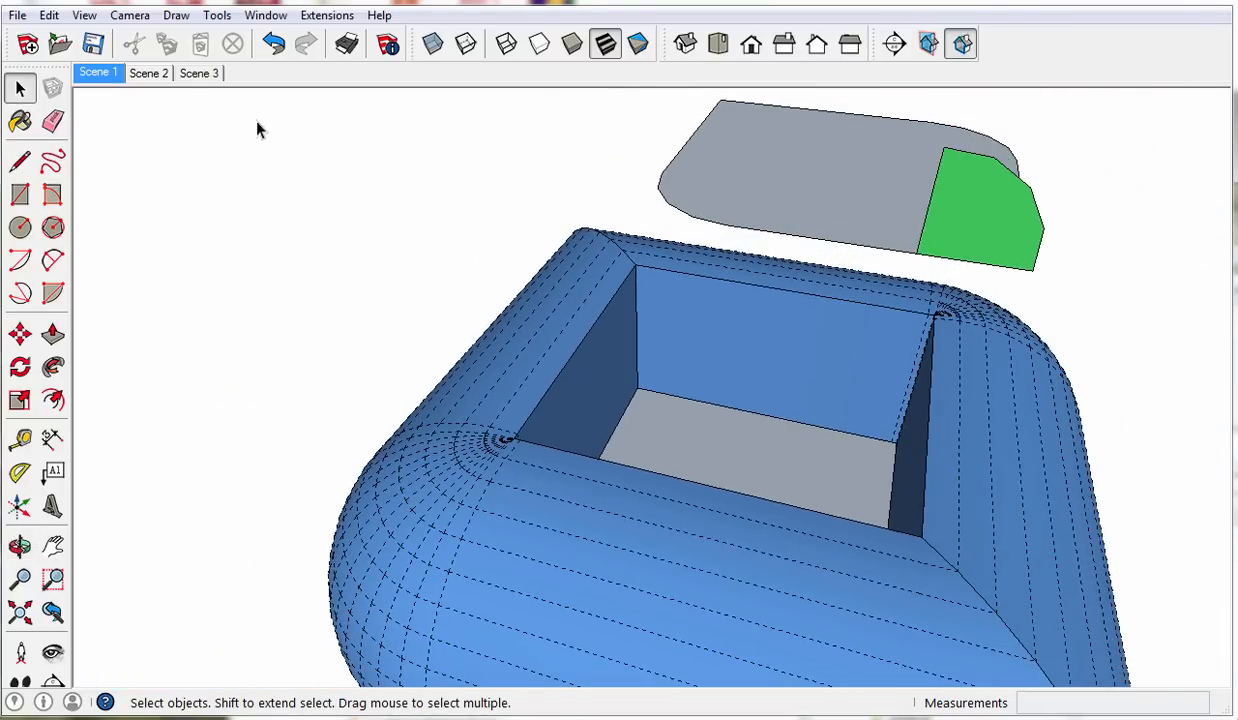
click(148, 72)
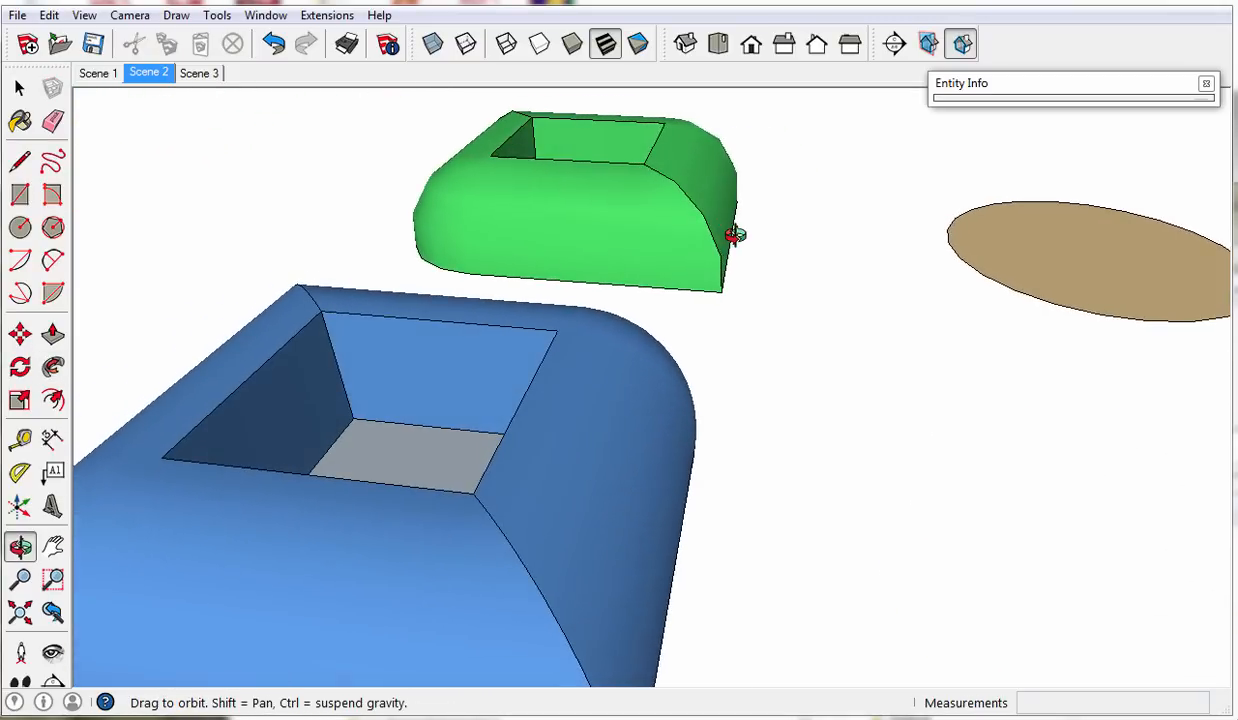
Step: Orbit around the green box and show Scene 3 with the extruded disc
drag(735, 237, 445, 320)
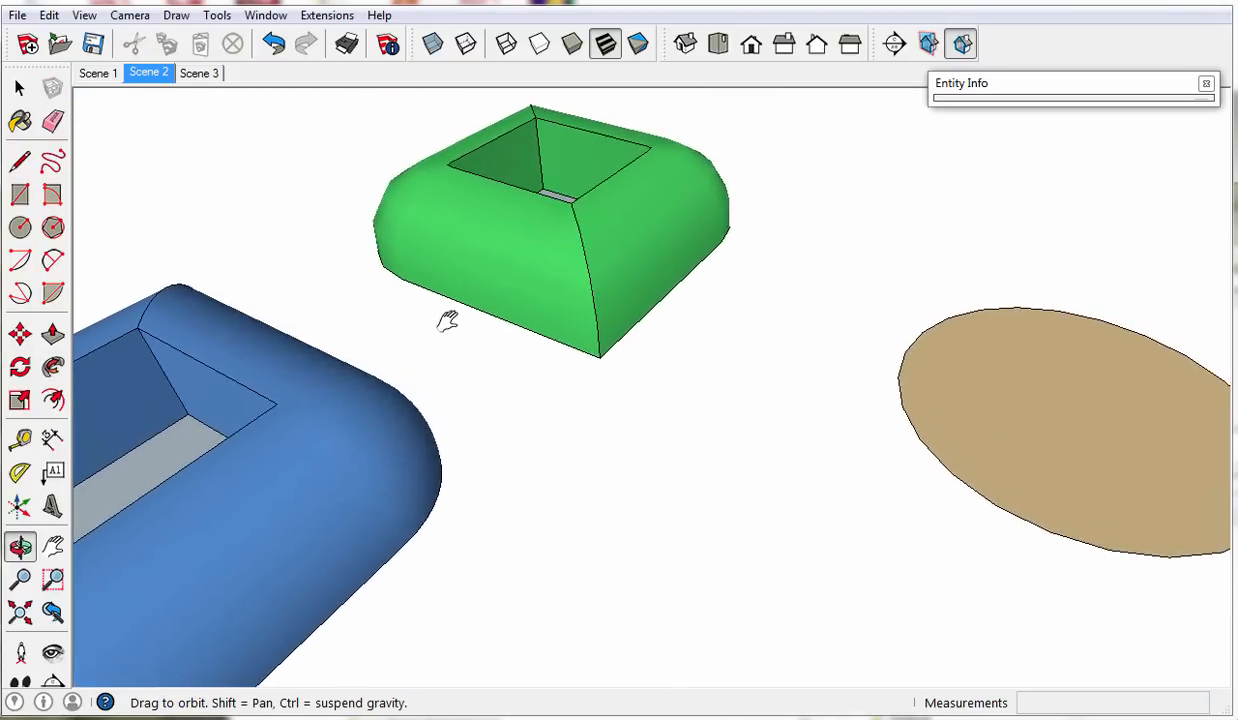
click(199, 72)
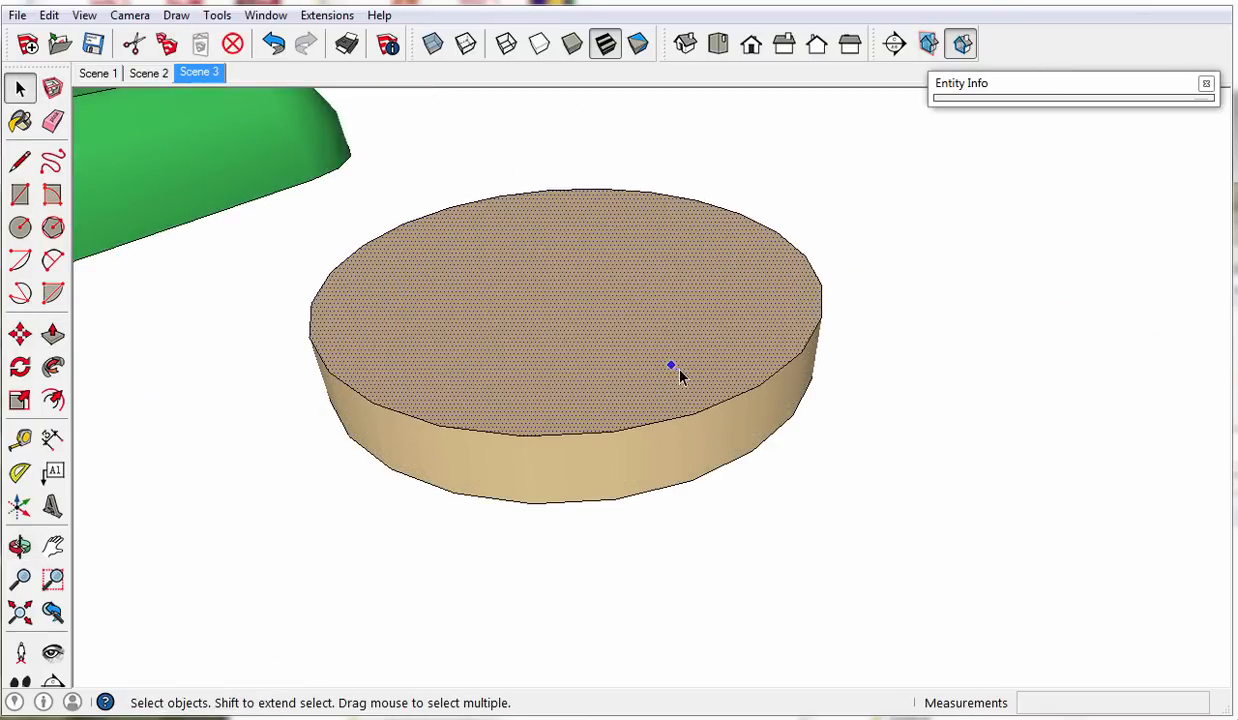
Step: Bevel the tan disc's top rim with Move and soften its edges with Ctrl+Eraser
click(53, 400)
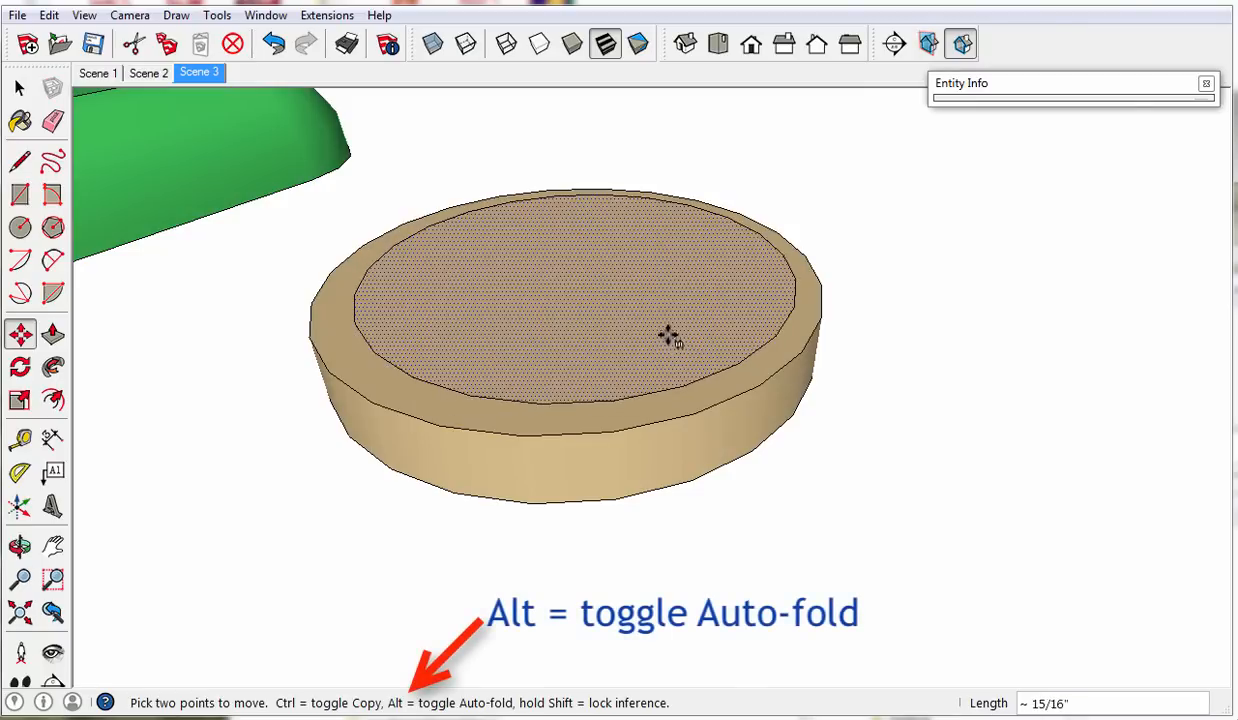
click(20, 546)
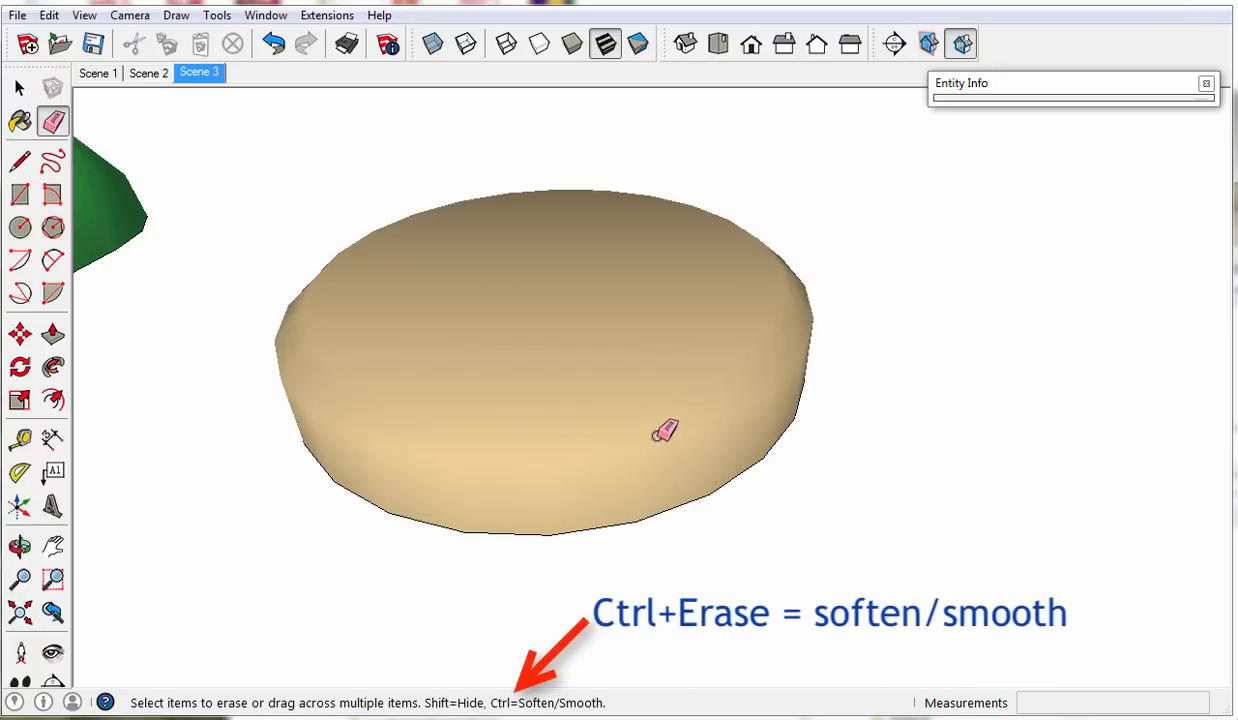
click(21, 547)
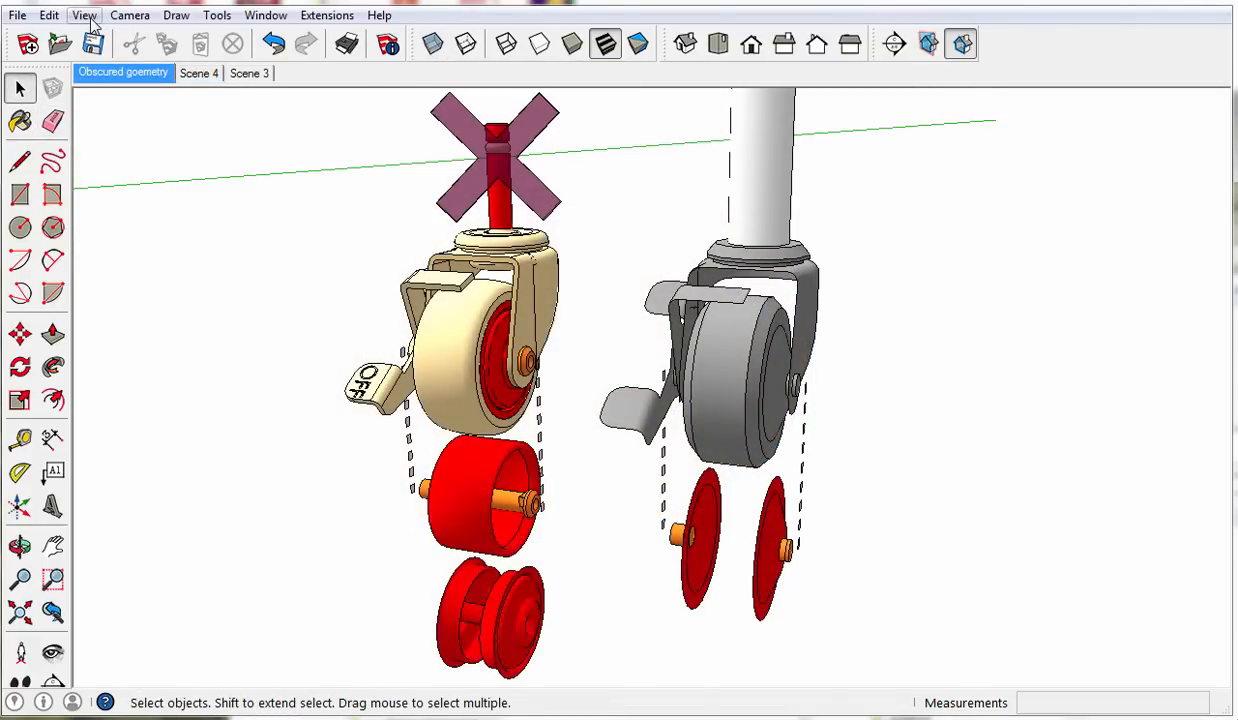
Step: Switch the face style to X-ray to expose the casters' wheel hubs and axles
click(84, 15)
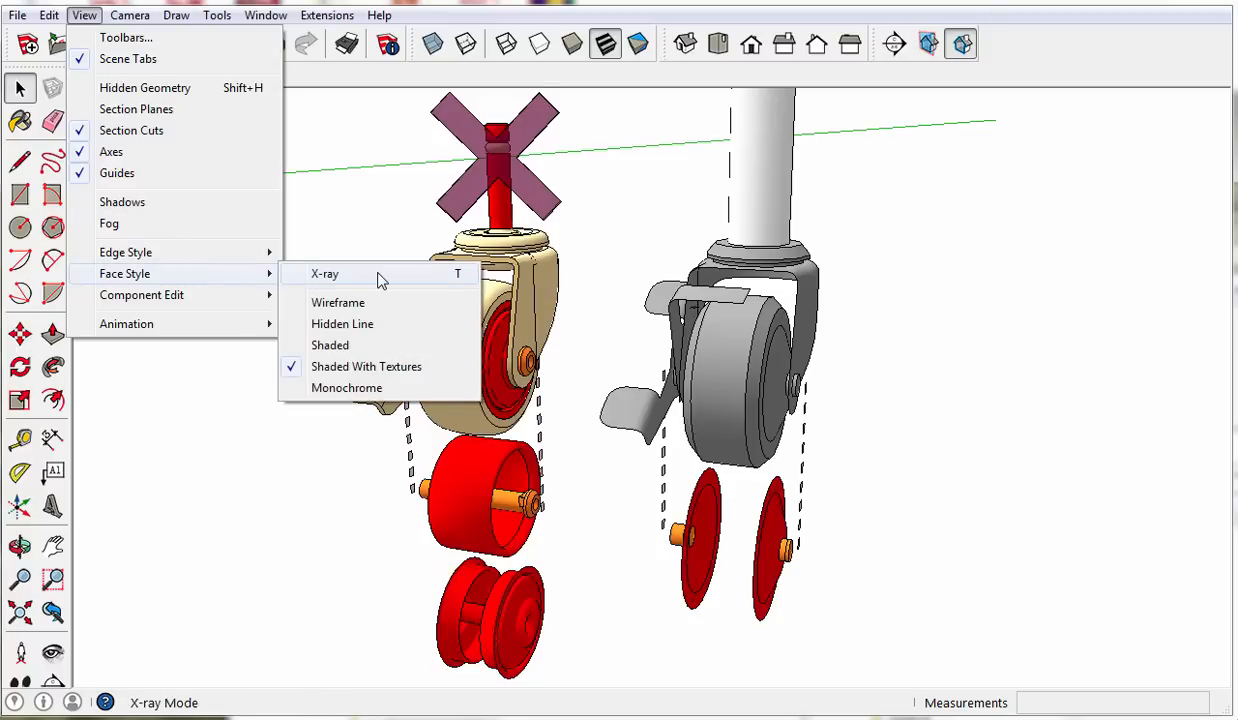
click(324, 273)
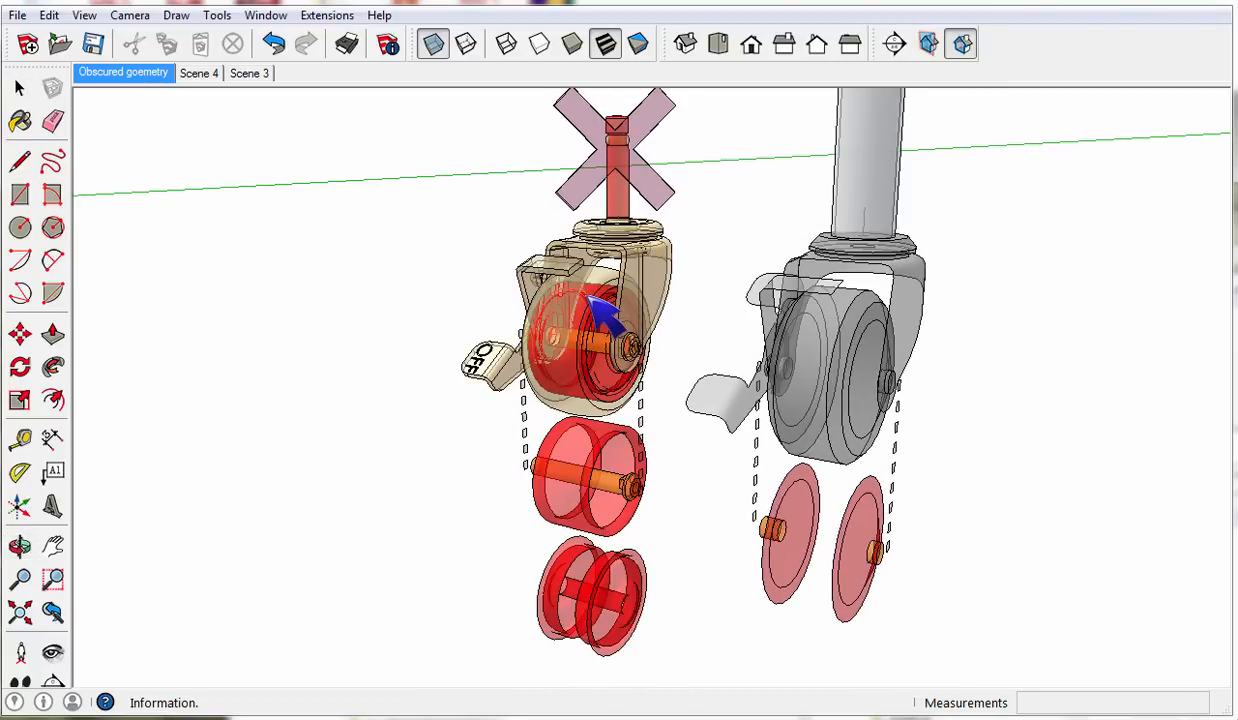
mouse_move(685, 365)
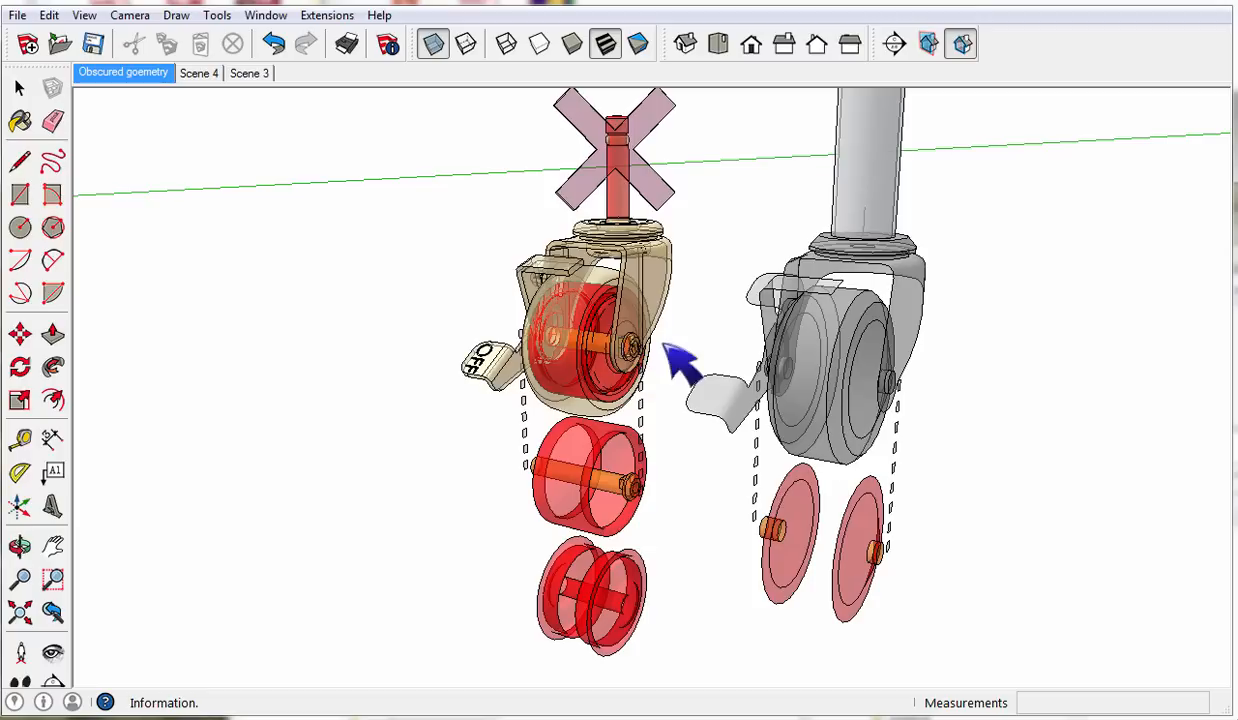
mouse_move(695, 335)
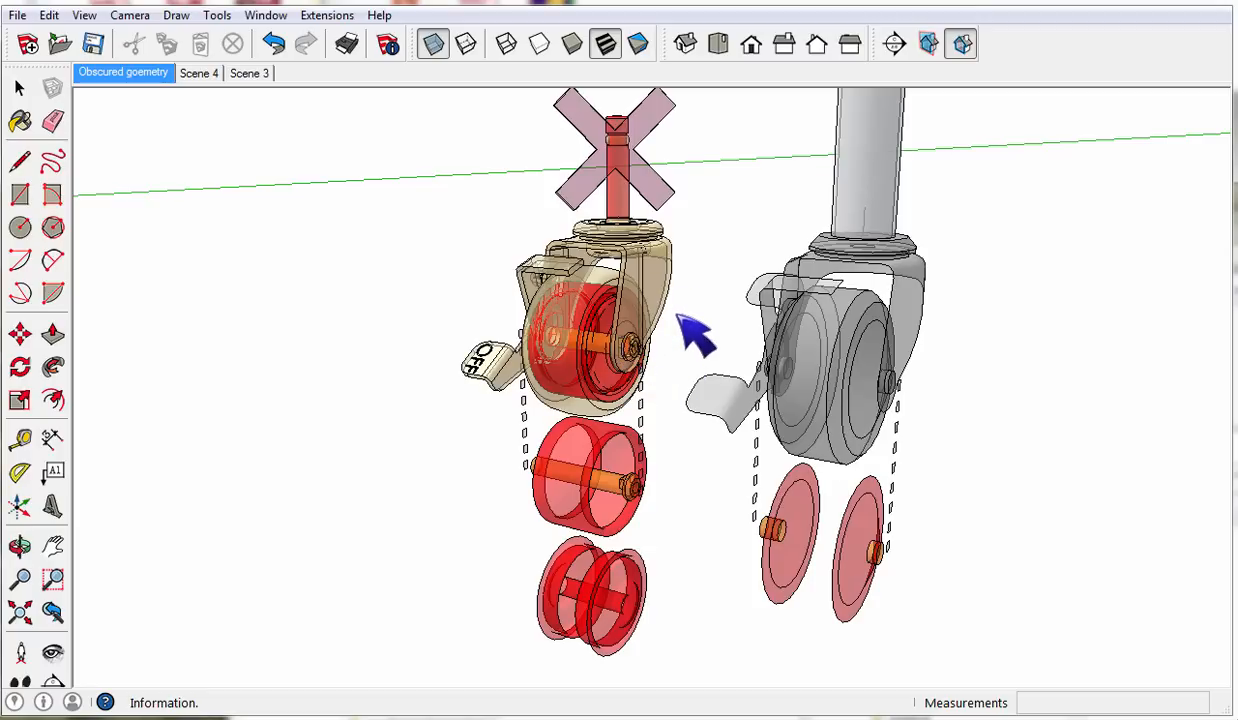
mouse_move(430, 120)
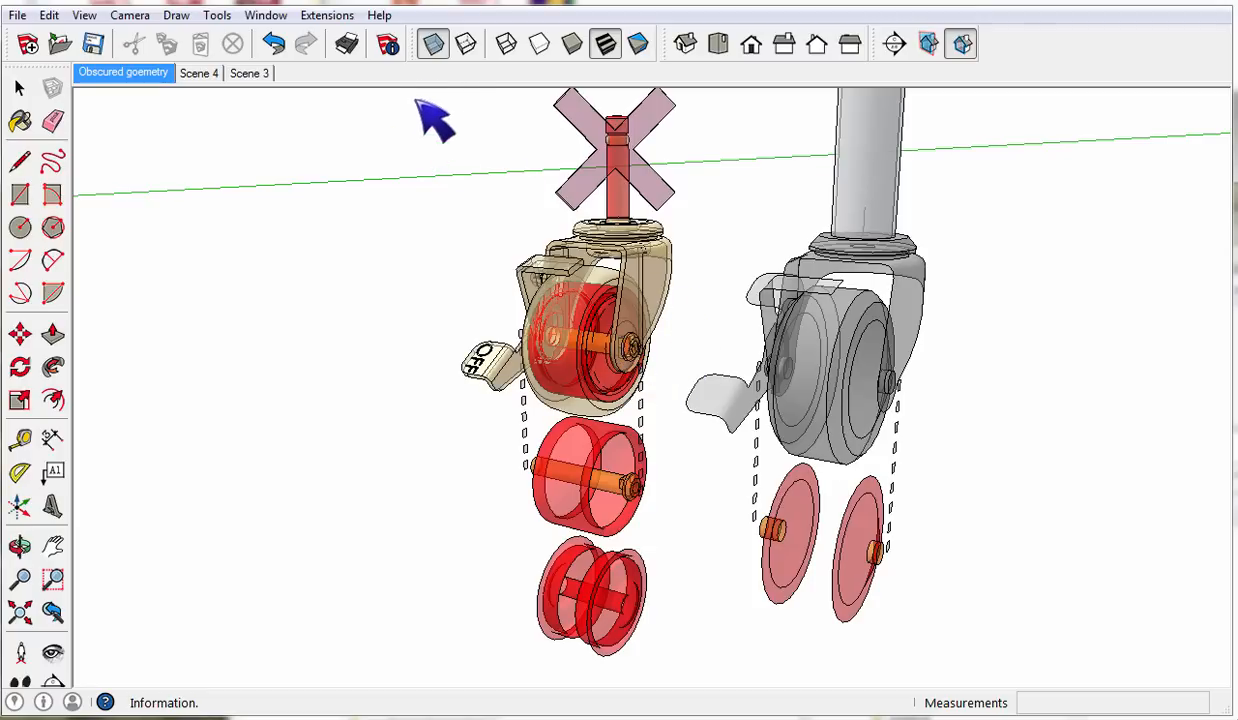
Step: Toggle X-ray off to compare the 4,474-face and 575-face caster meshes
click(432, 43)
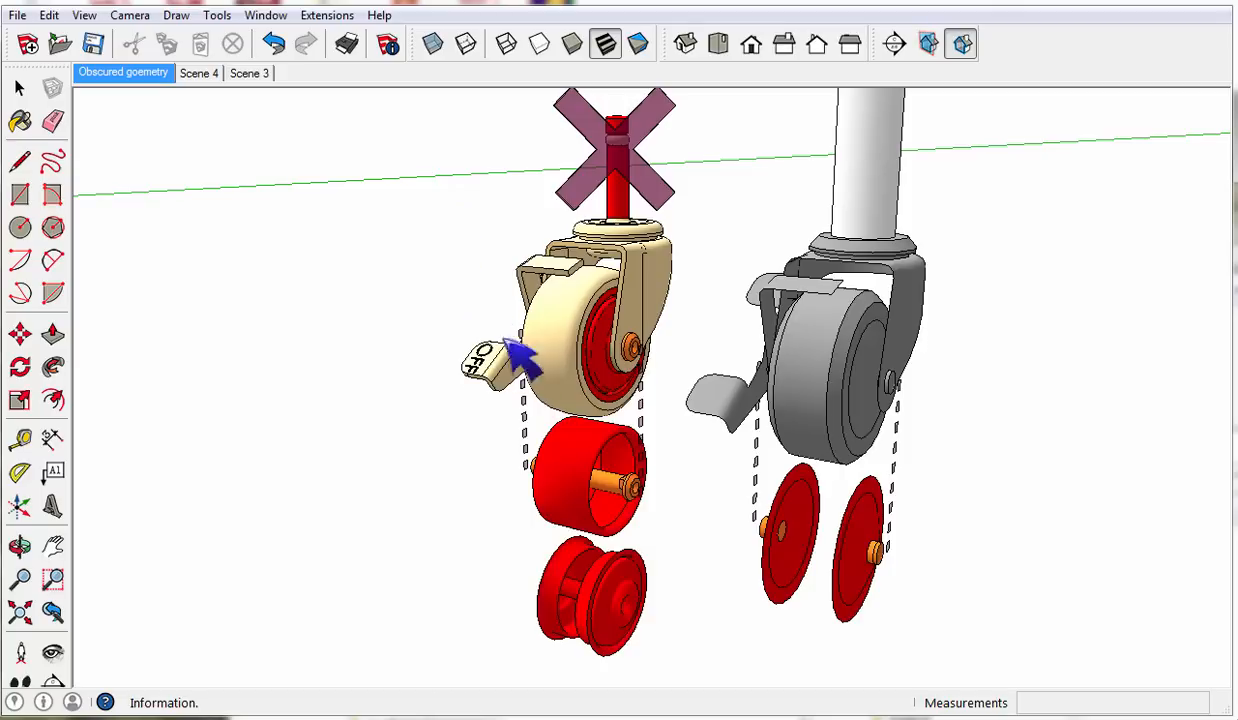
mouse_move(655, 492)
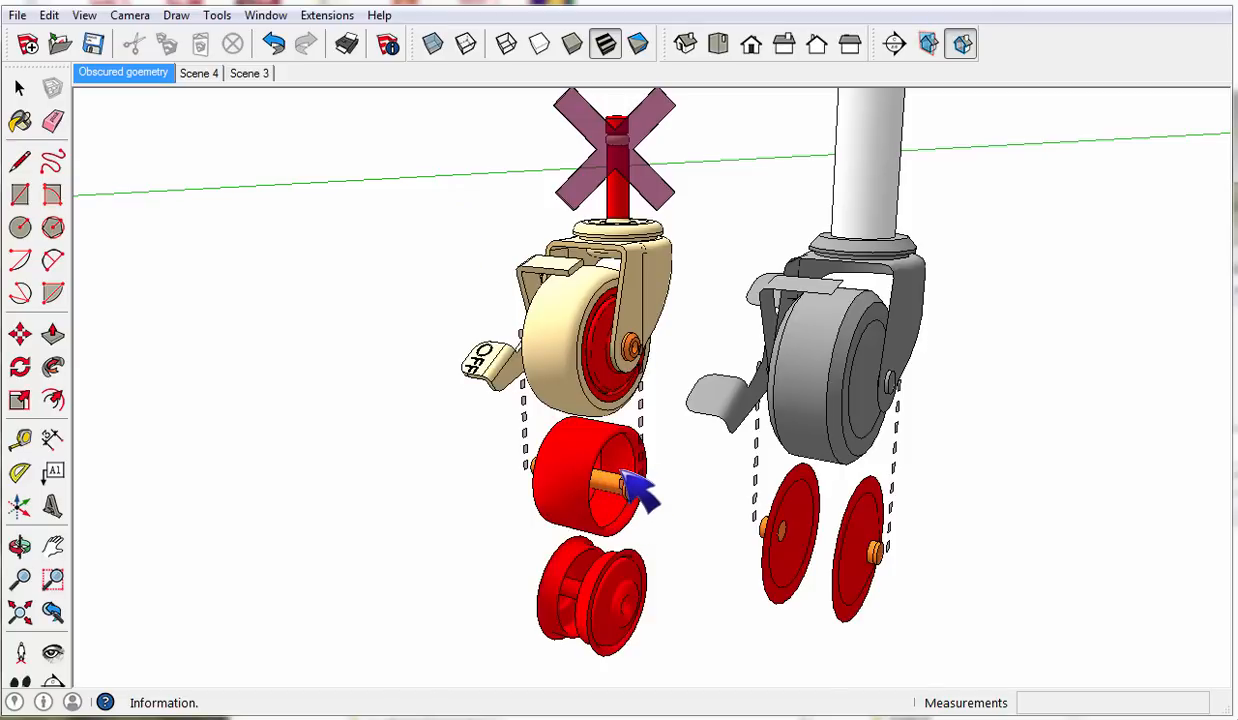
mouse_move(870, 500)
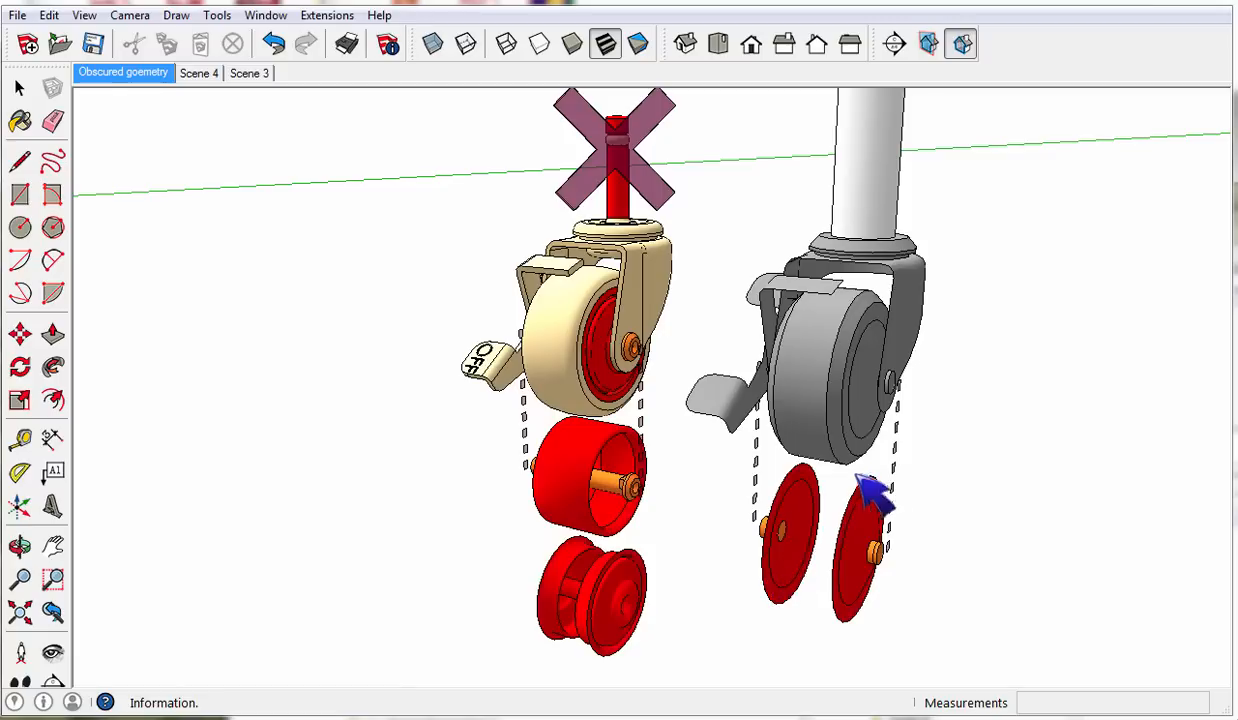
mouse_move(625, 640)
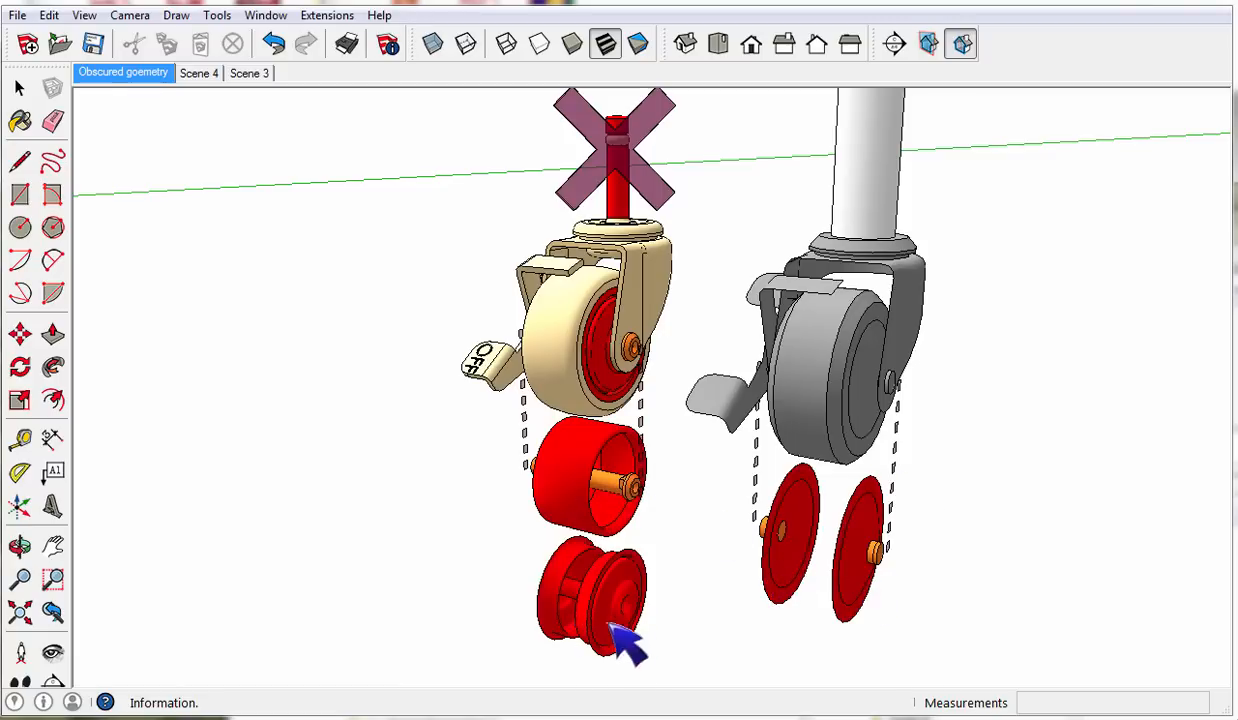
mouse_move(810, 580)
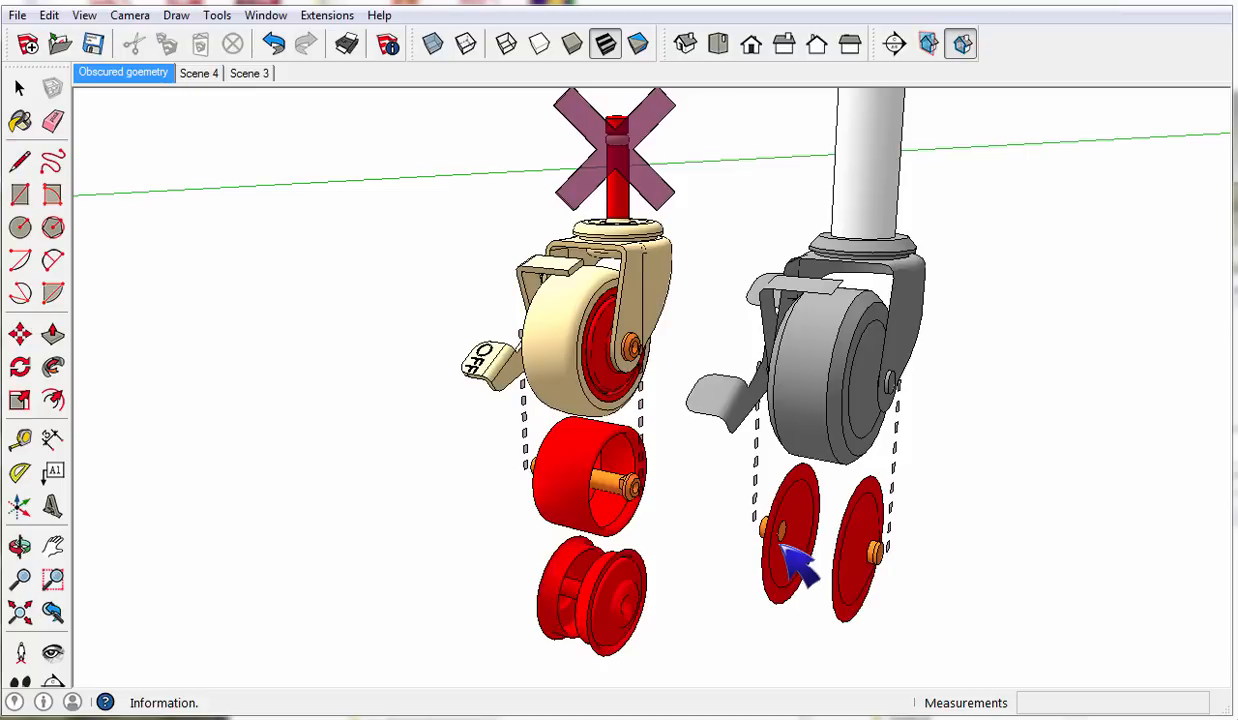
mouse_move(725, 505)
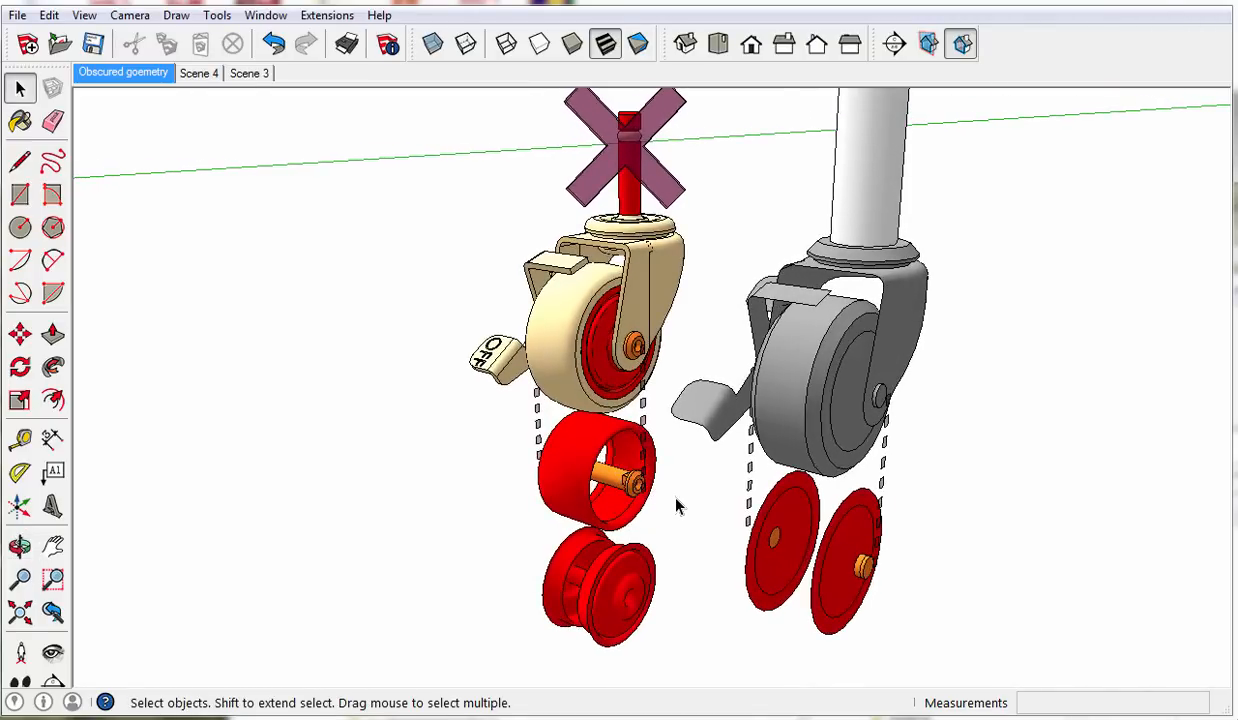
mouse_move(84, 15)
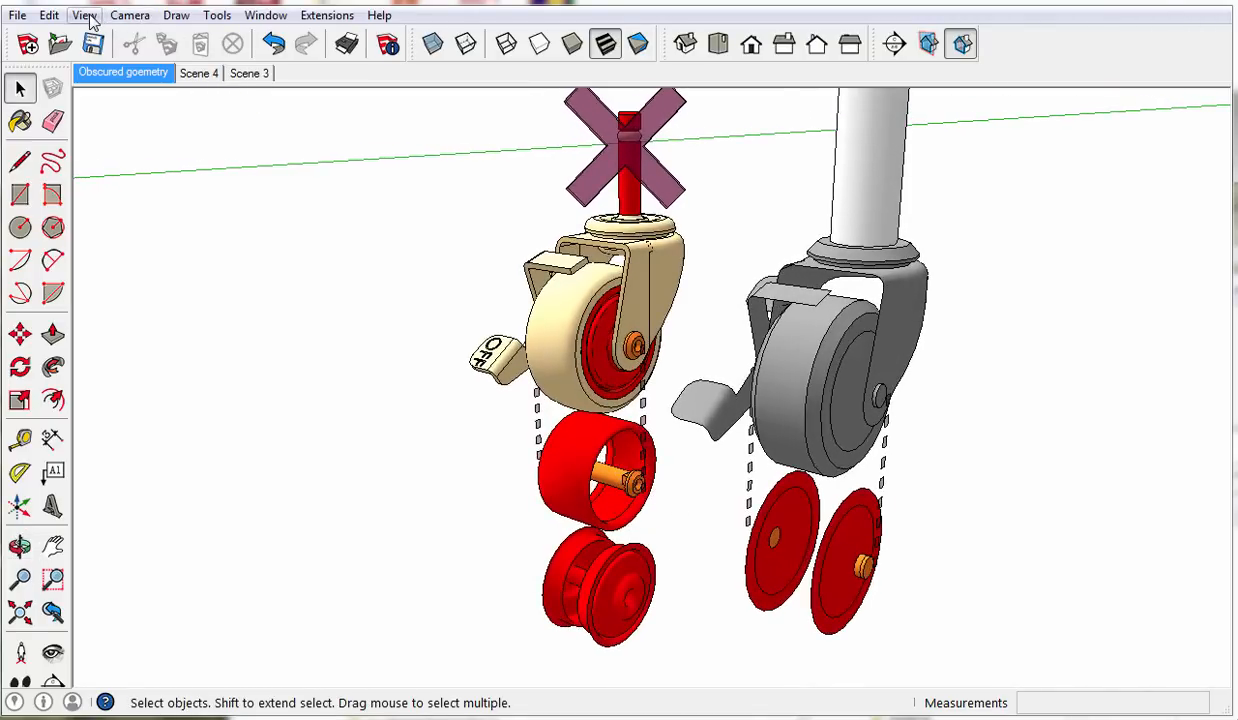
click(84, 15)
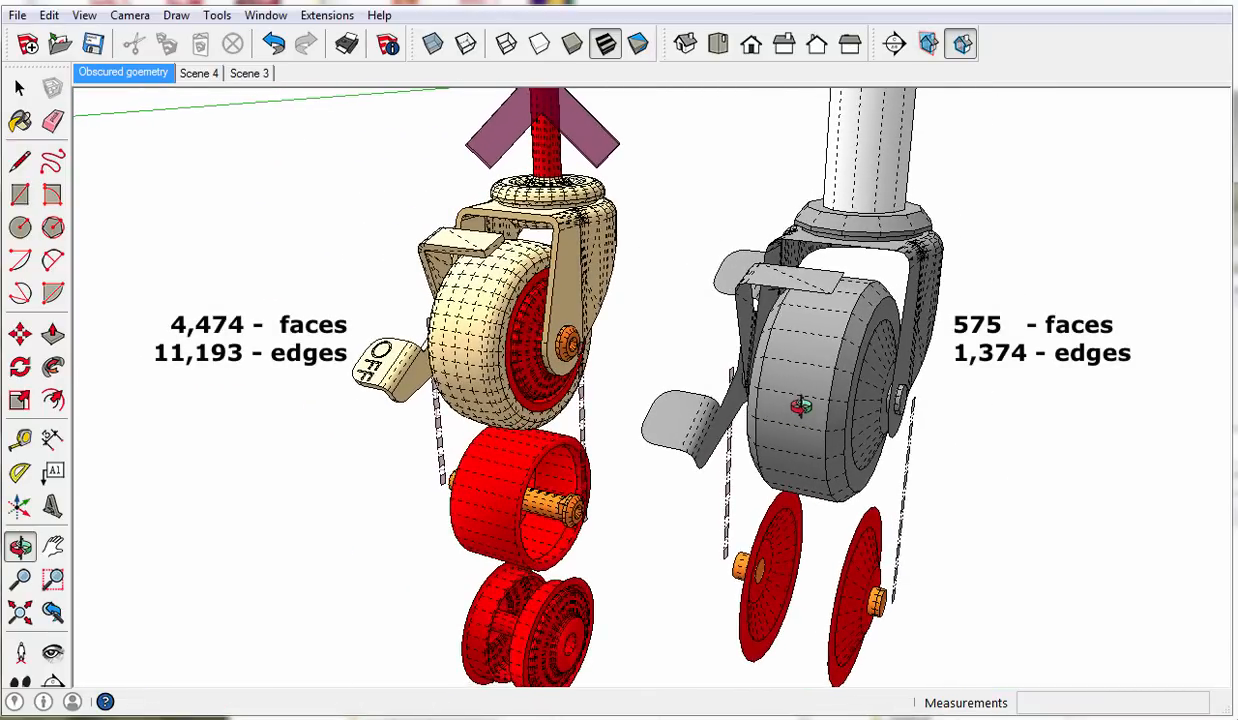
Step: Switch to the flat-bed hand cart scene with one caster wheel circled
click(198, 72)
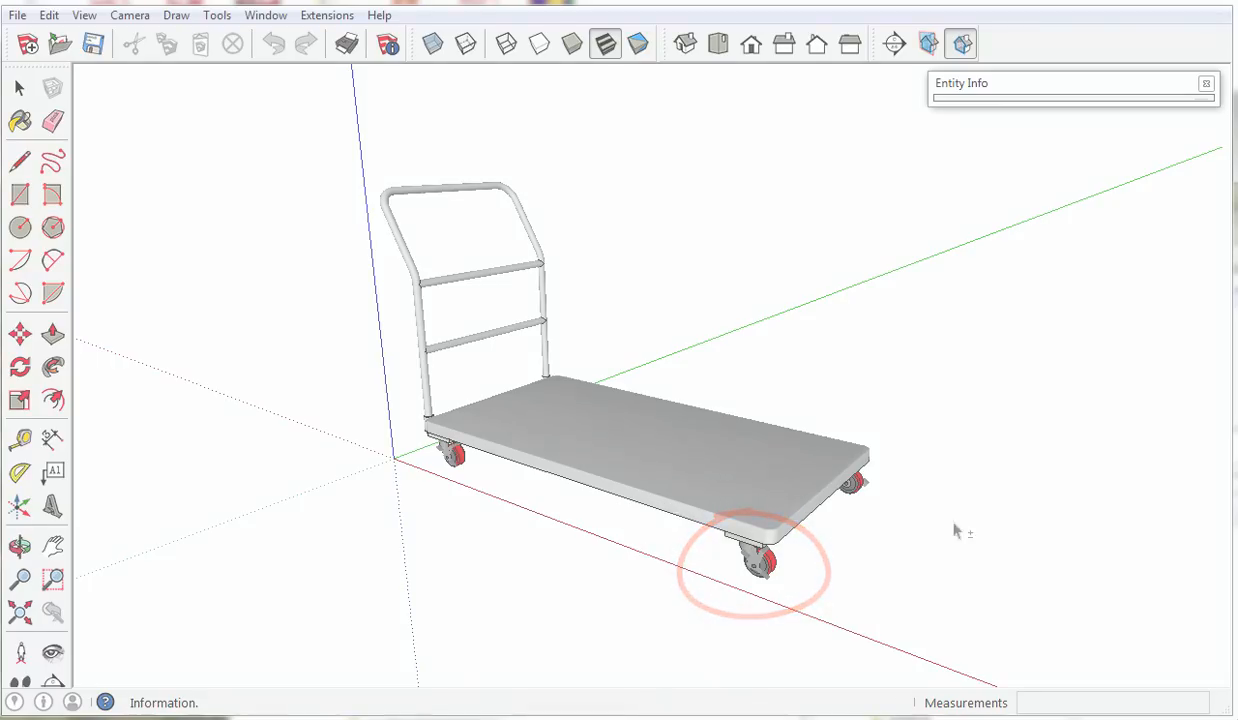
Step: Bring up the green shell-seat chair with tubular legs and the Styles panel
click(97, 71)
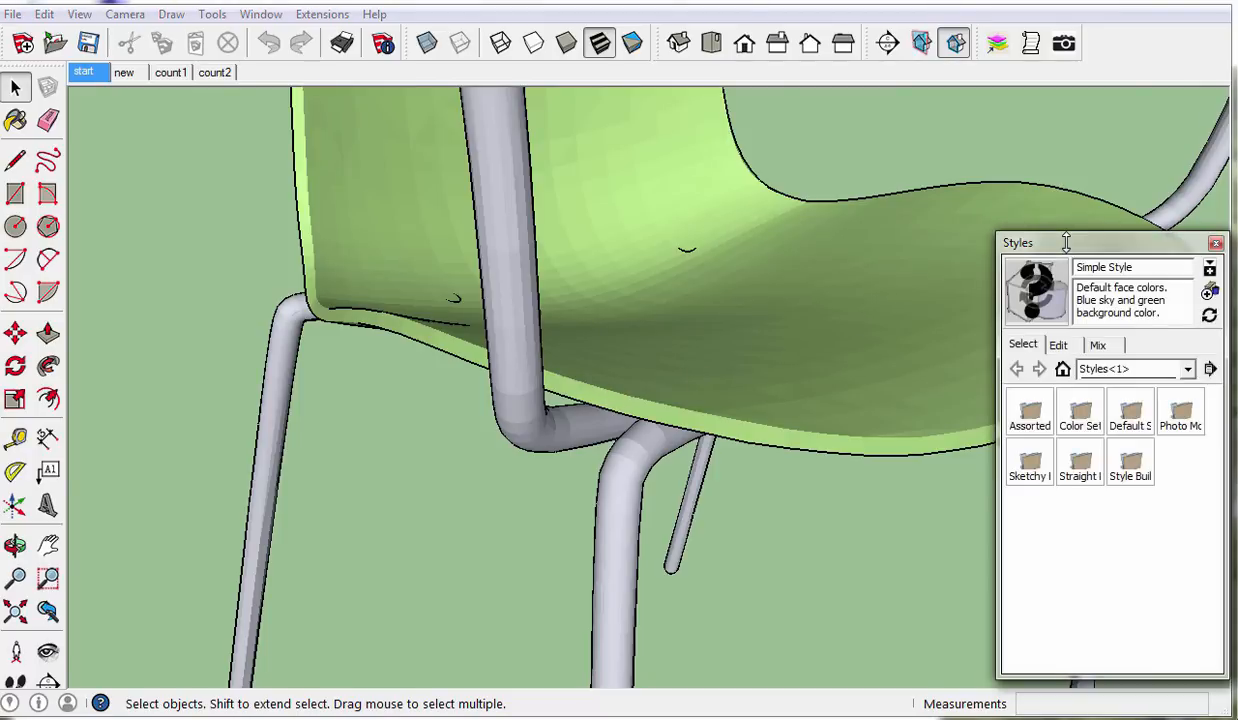
Step: Enable Edges in the style's edge settings, orbit the legs, and show the 'new' scene
click(1057, 344)
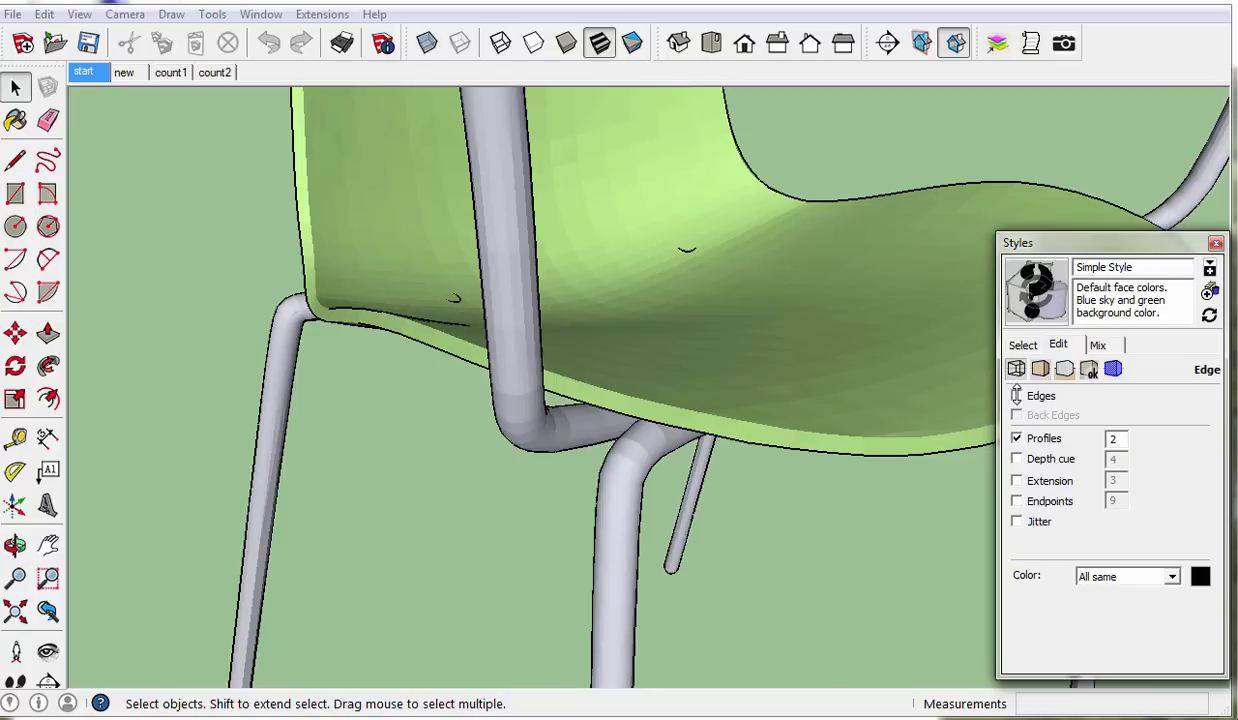
click(1017, 395)
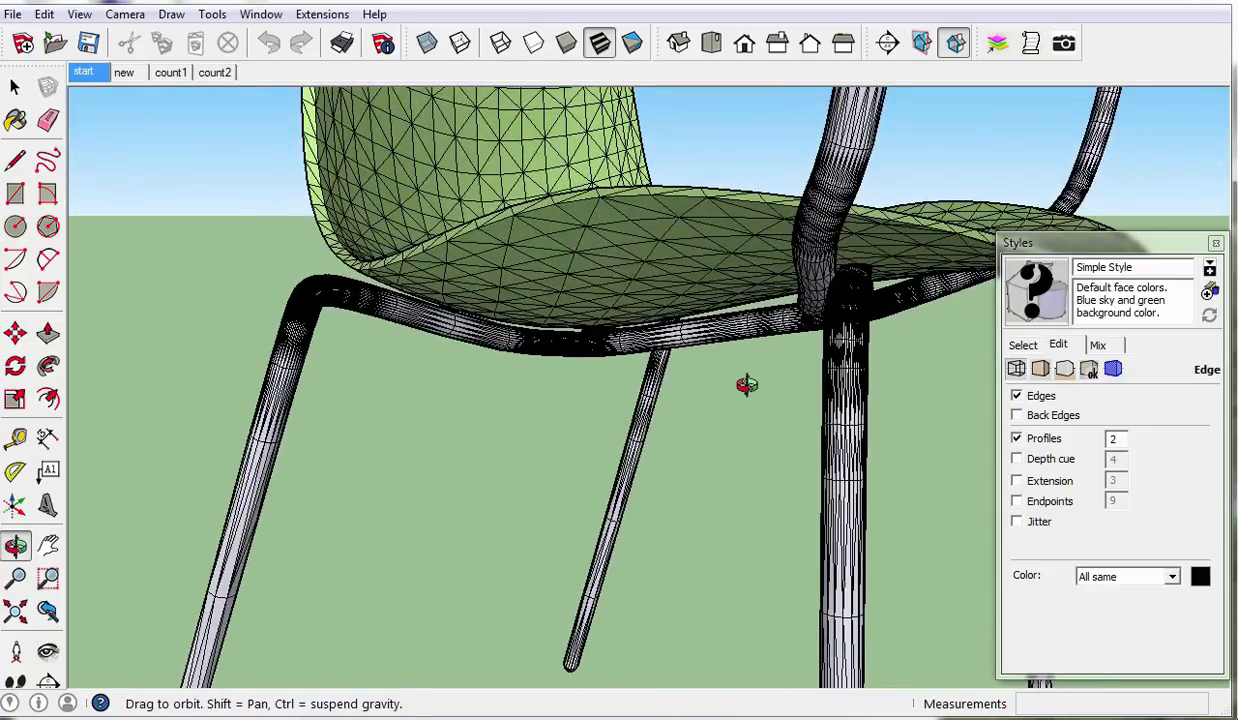
drag(747, 385, 650, 440)
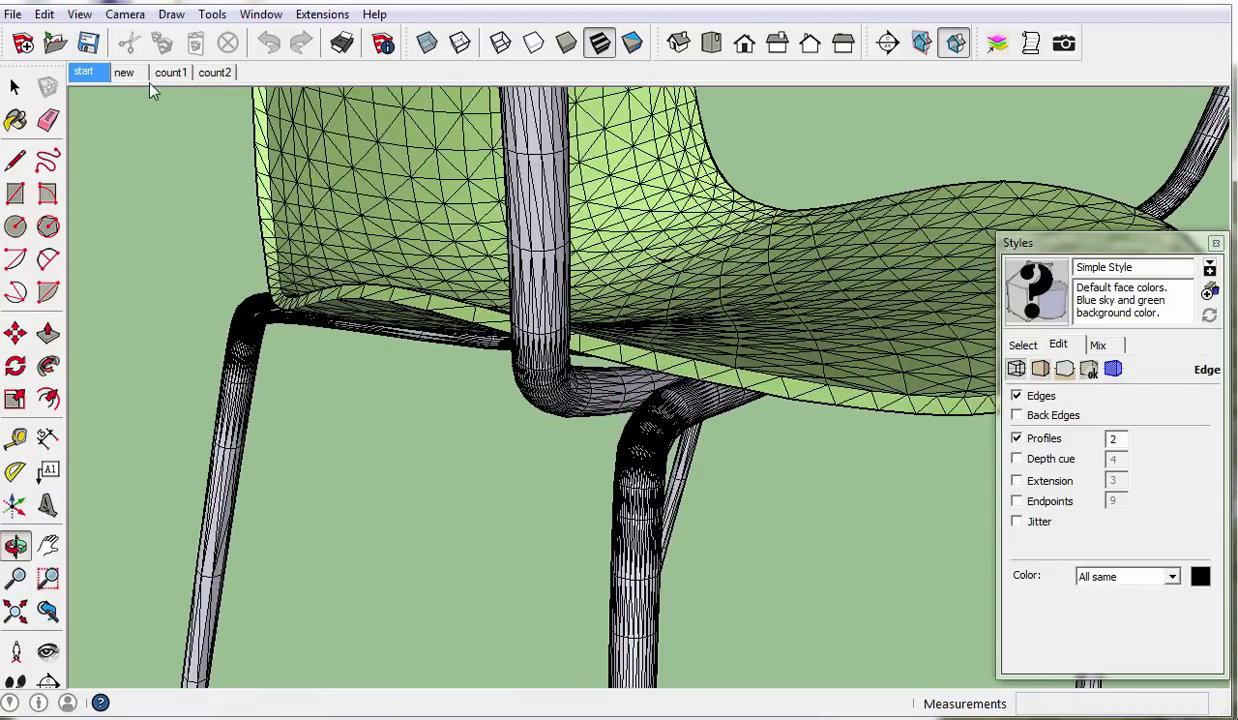
click(123, 72)
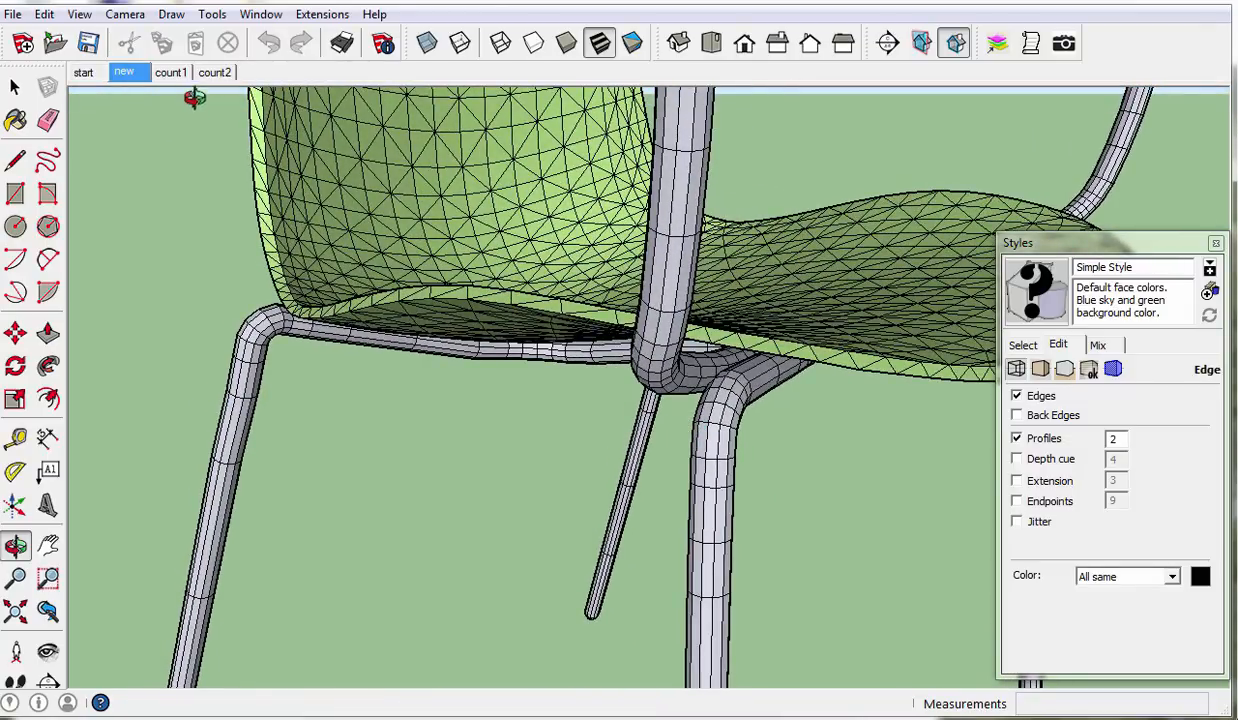
Step: Compare count1 (23,100 edges) with count2 (4,200 edges), zoom in, and edit the tube group
click(170, 72)
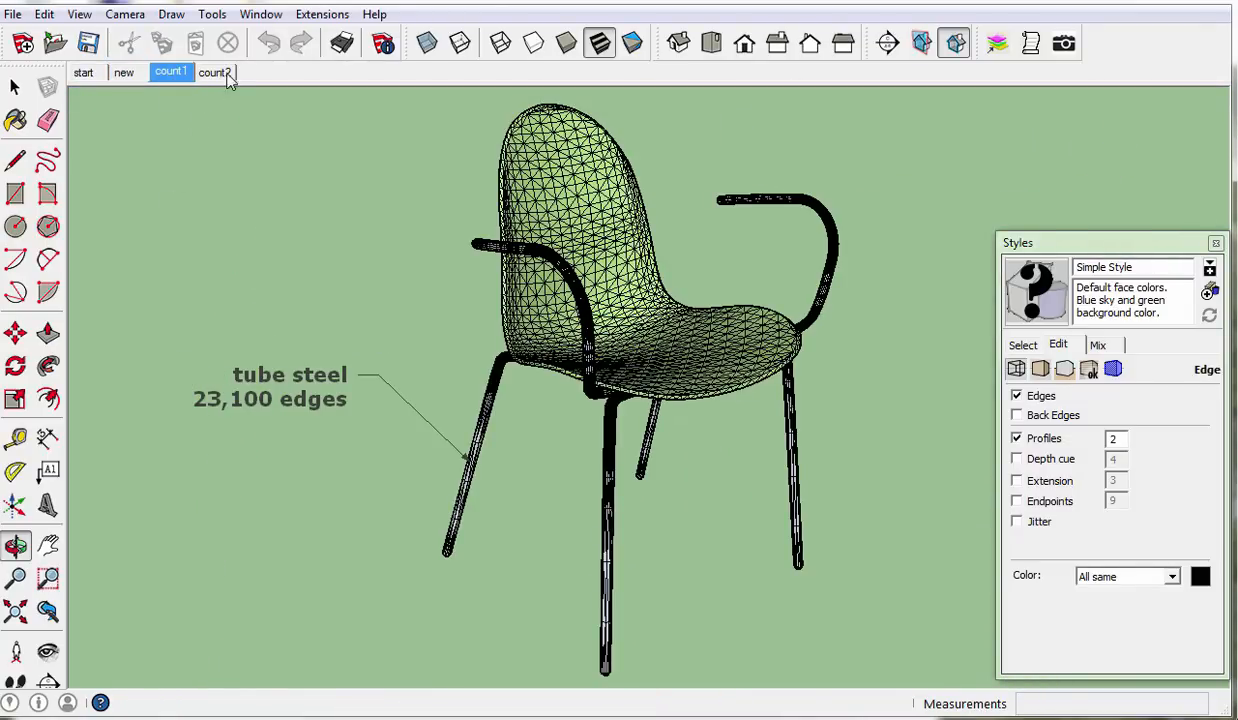
click(214, 71)
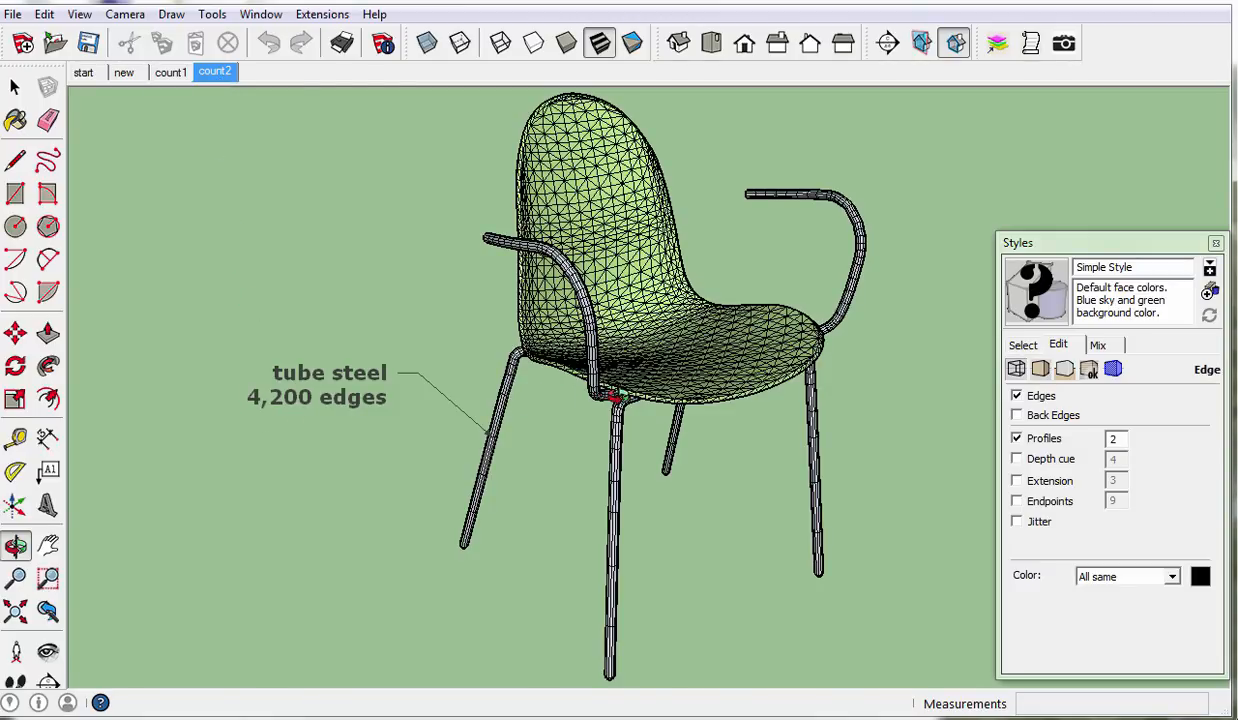
scroll(up, 3)
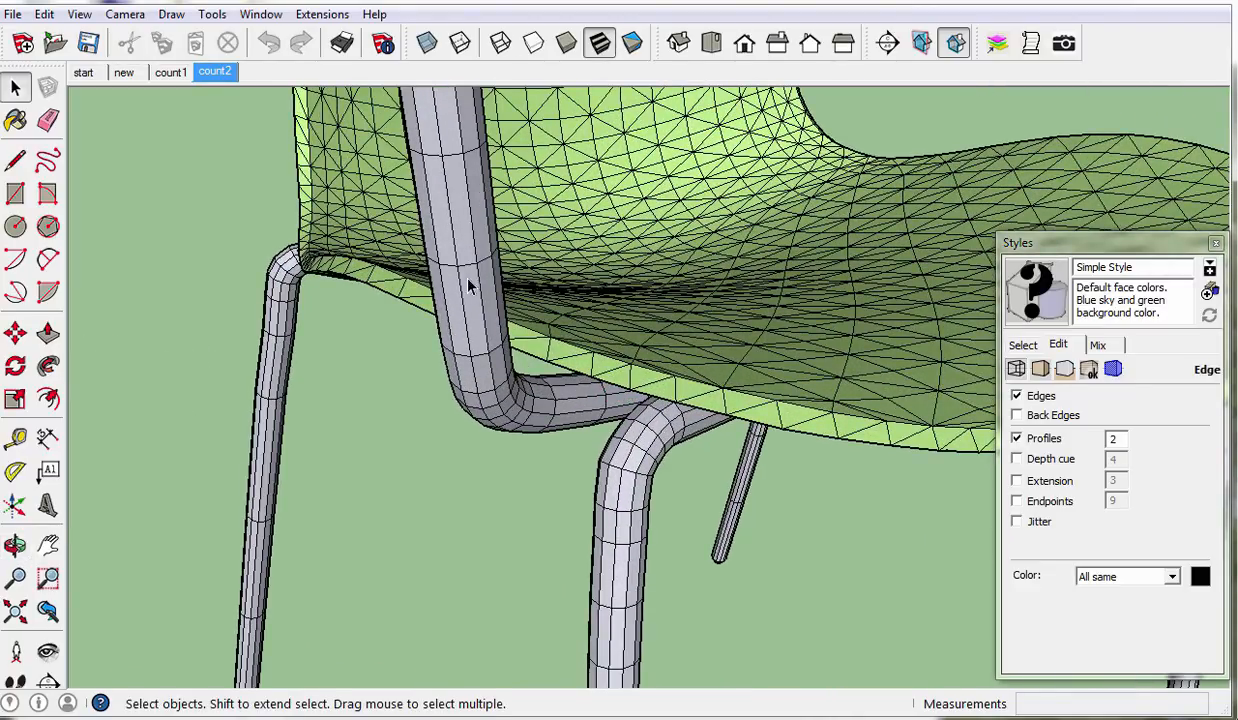
click(460, 220)
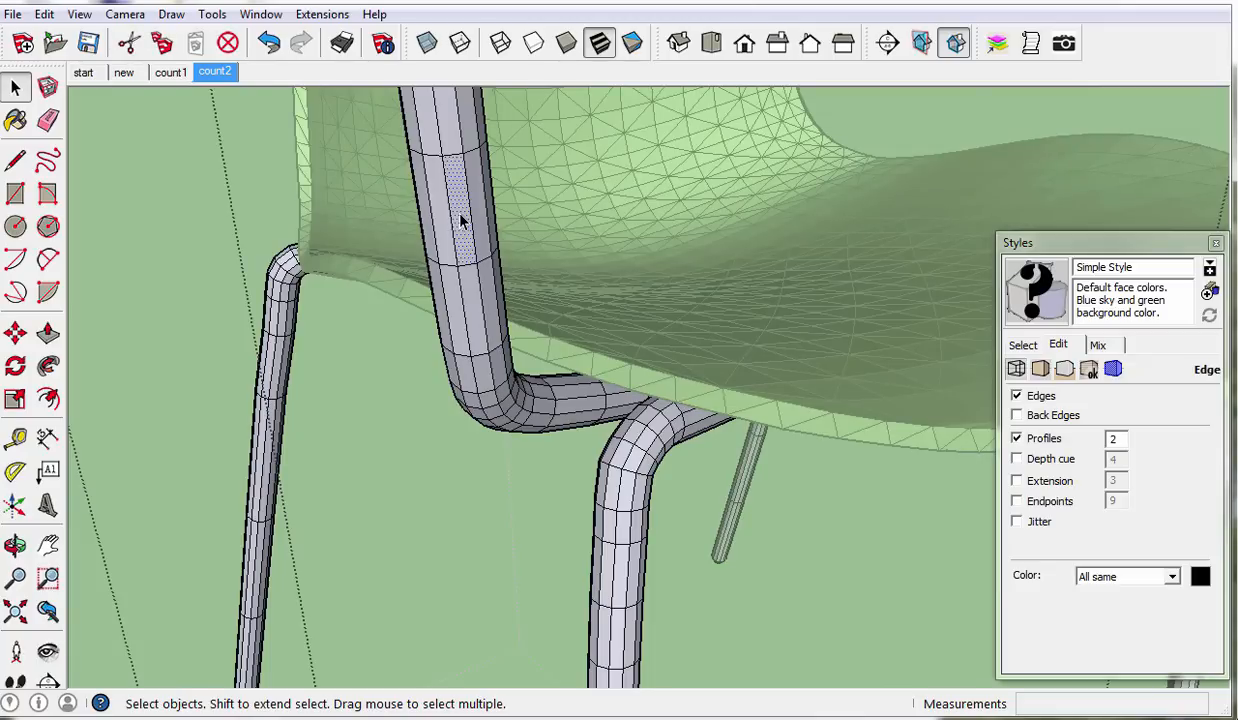
Step: Soften/Smooth the selected tube edges with smooth normals, coplanar softening, and a raised angle
click(460, 210)
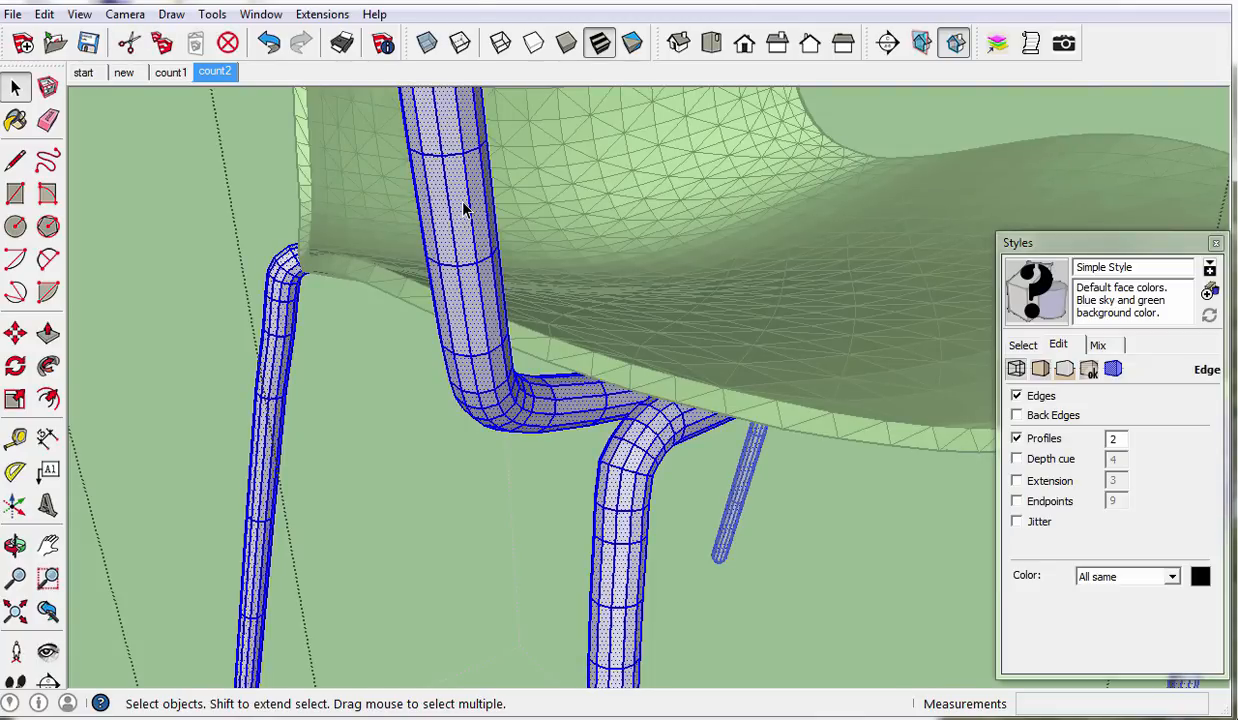
mouse_move(460, 183)
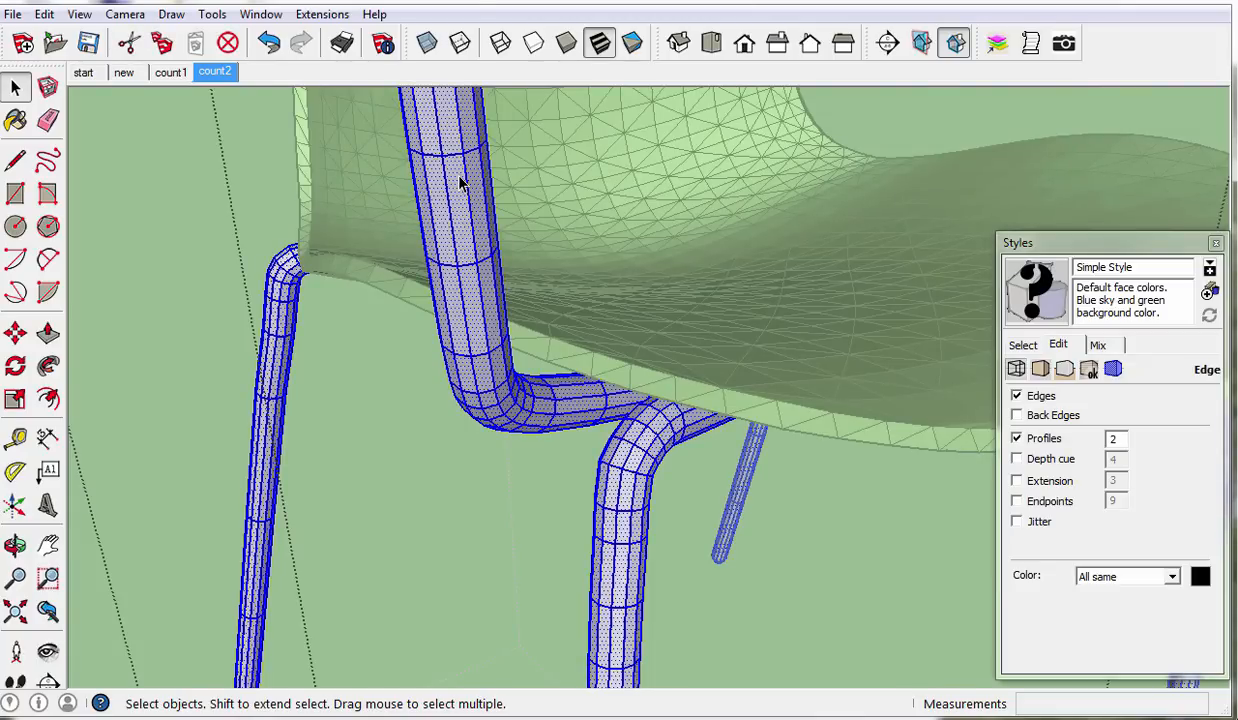
right_click(461, 183)
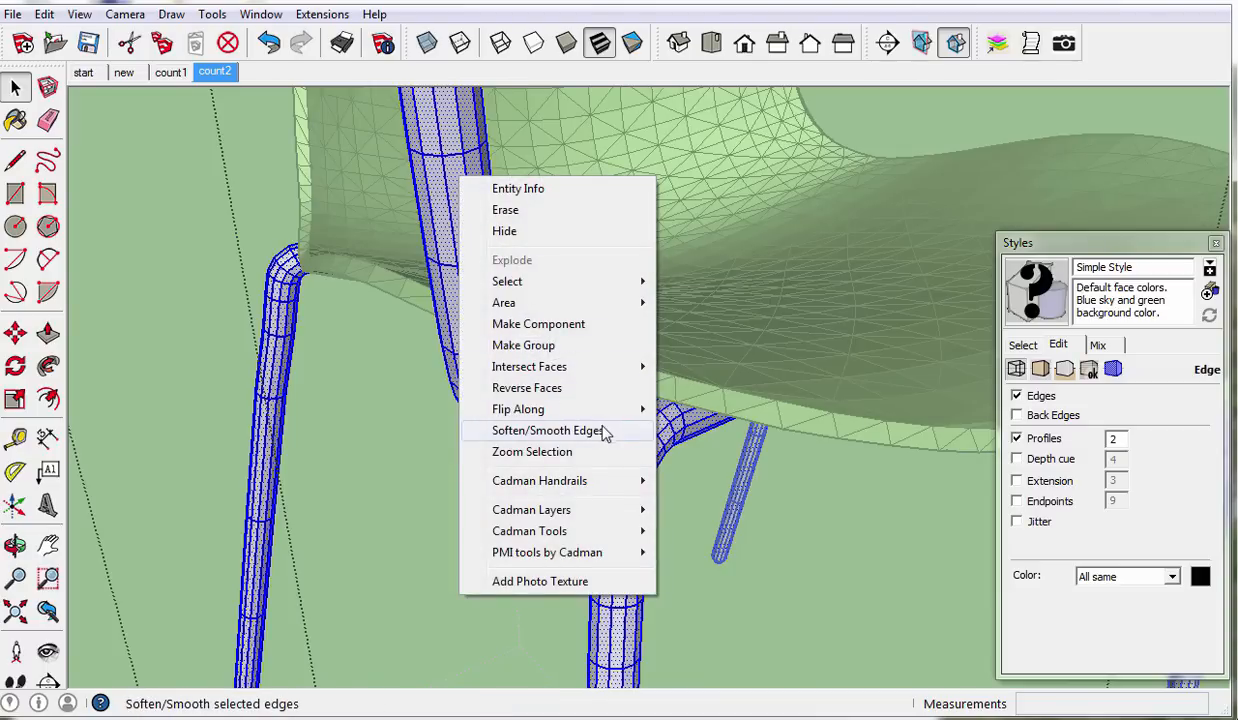
click(547, 430)
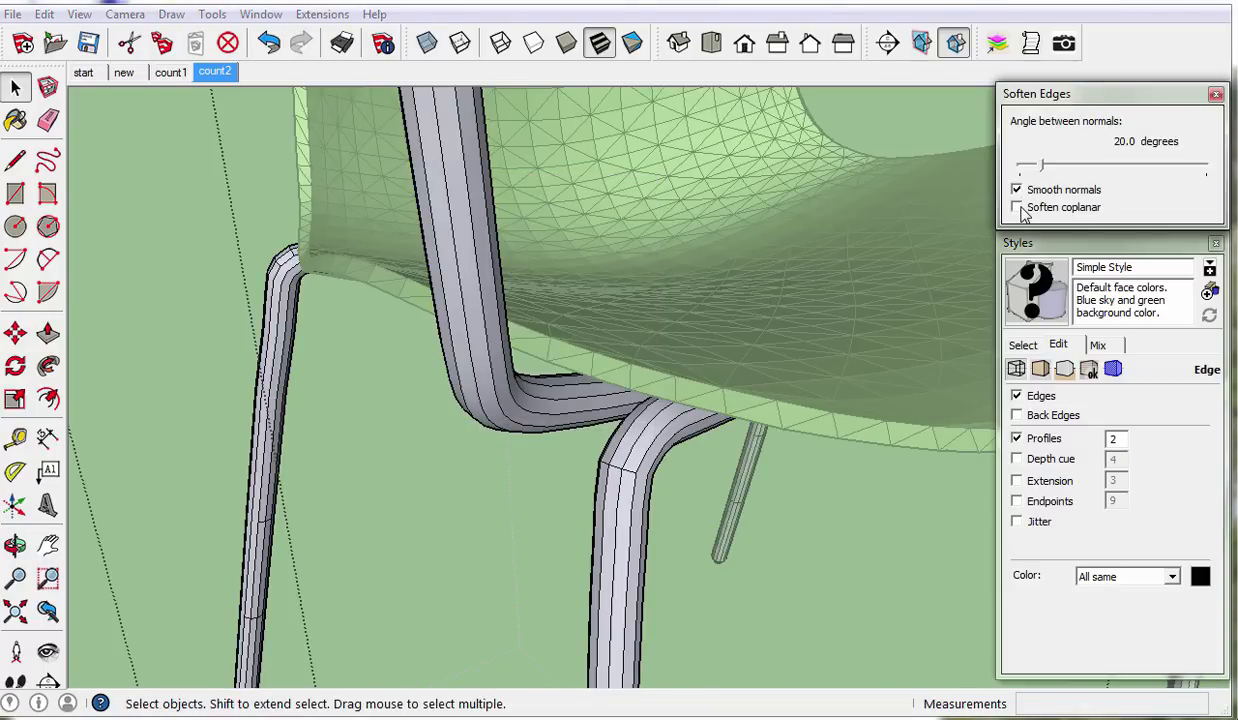
click(1018, 207)
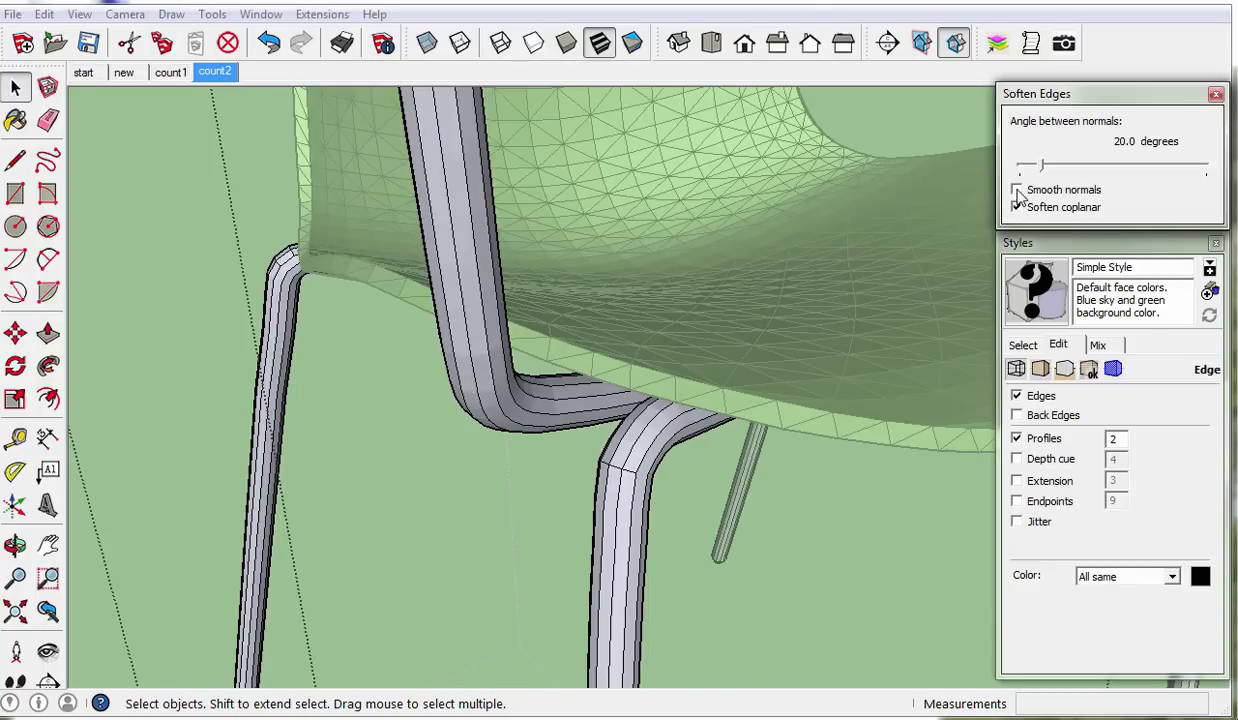
click(1017, 190)
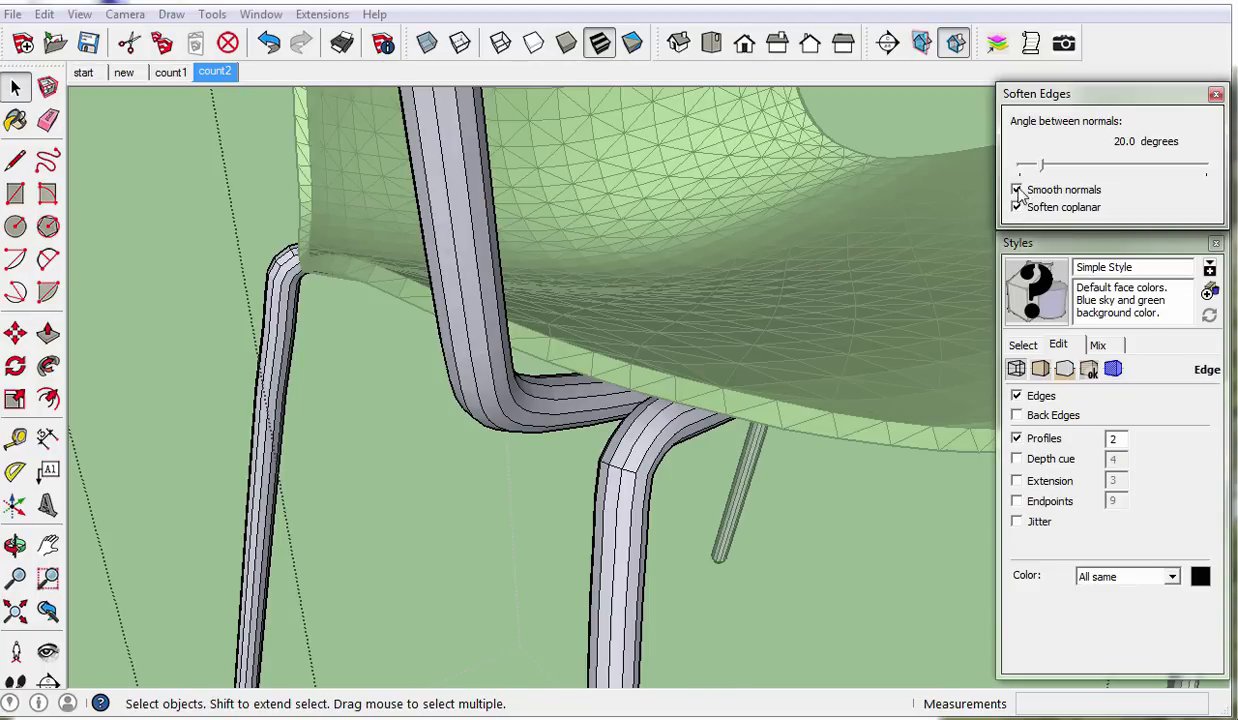
drag(1043, 168, 1028, 168)
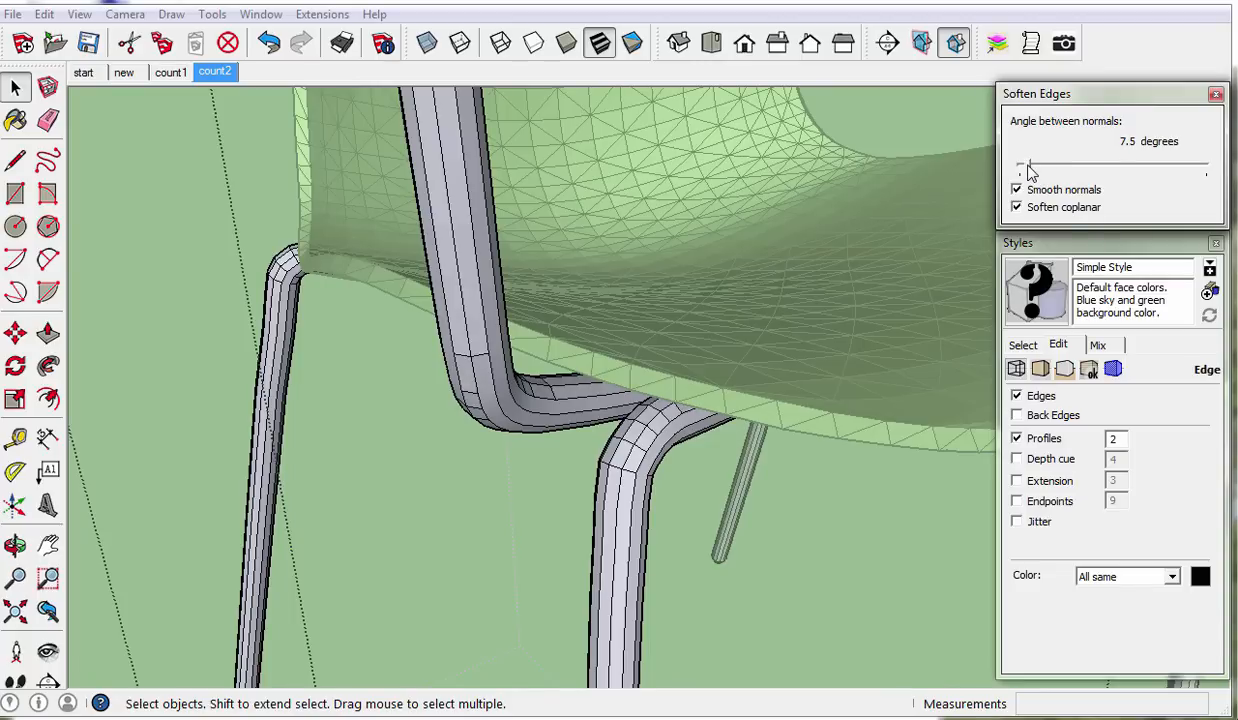
drag(1020, 165, 1078, 165)
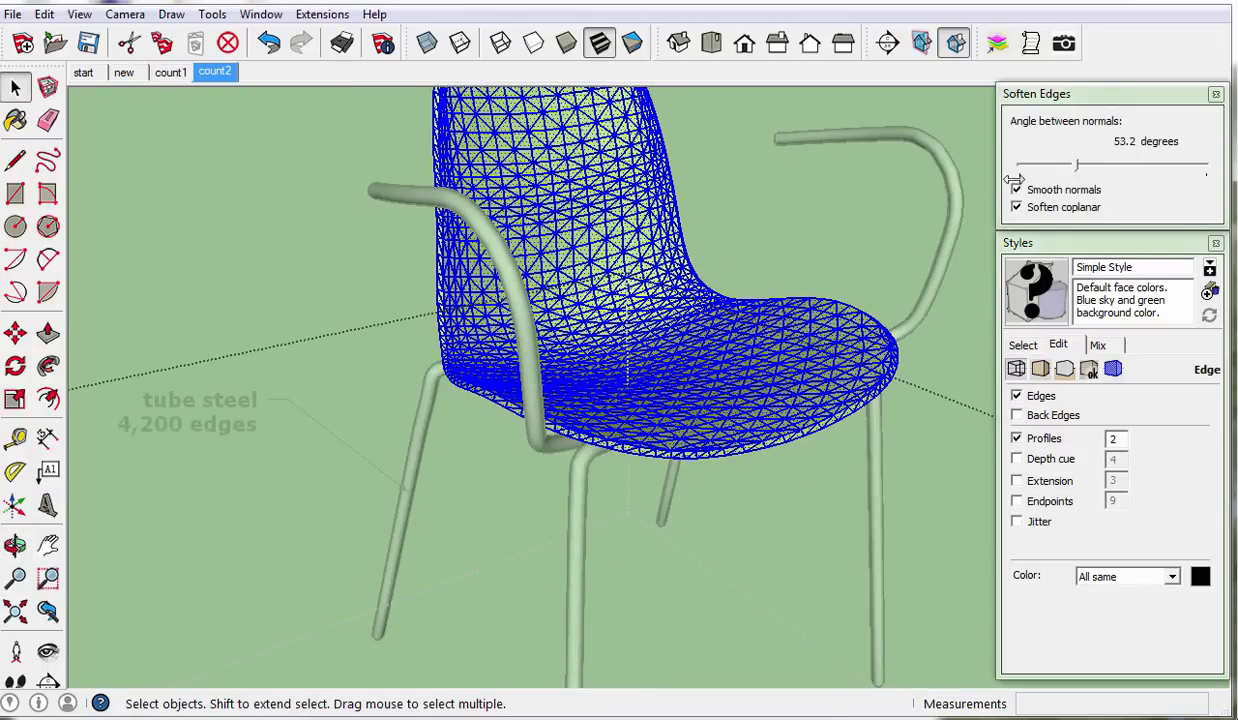
Step: Drag the Soften Edges slider to 39.2 degrees to smooth the seat's triangle mesh
drag(1080, 164, 1068, 164)
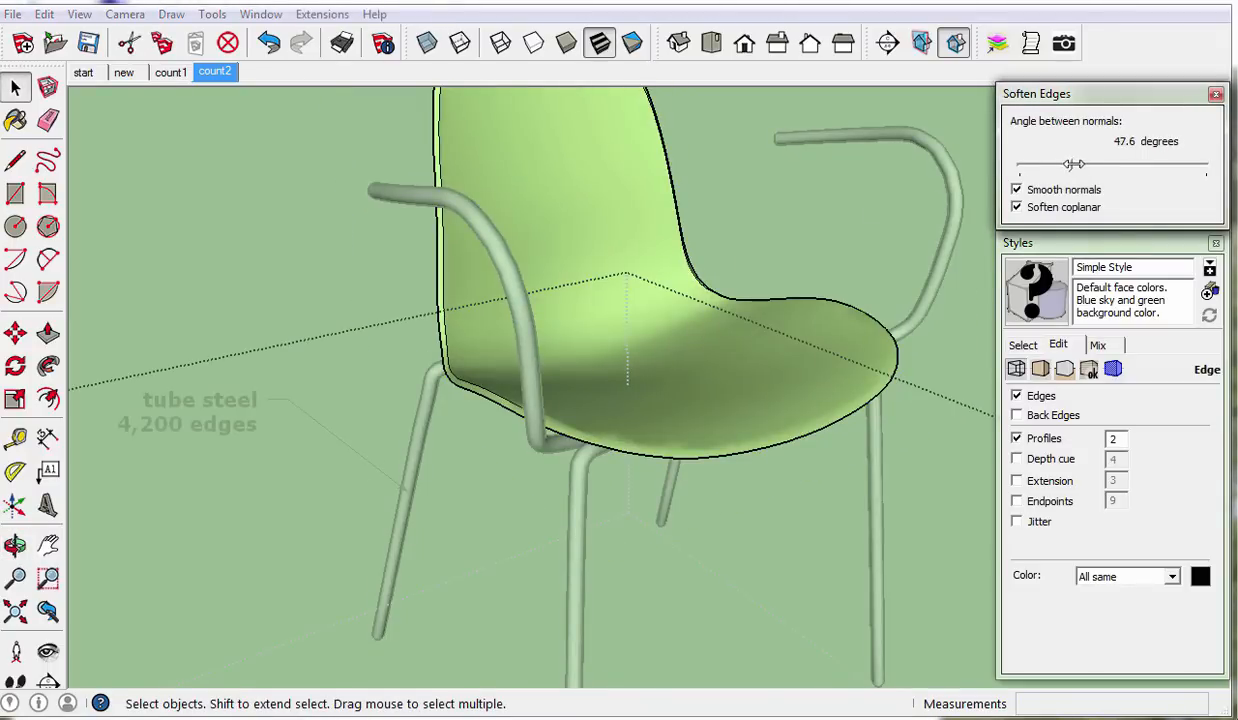
drag(1078, 163, 1055, 168)
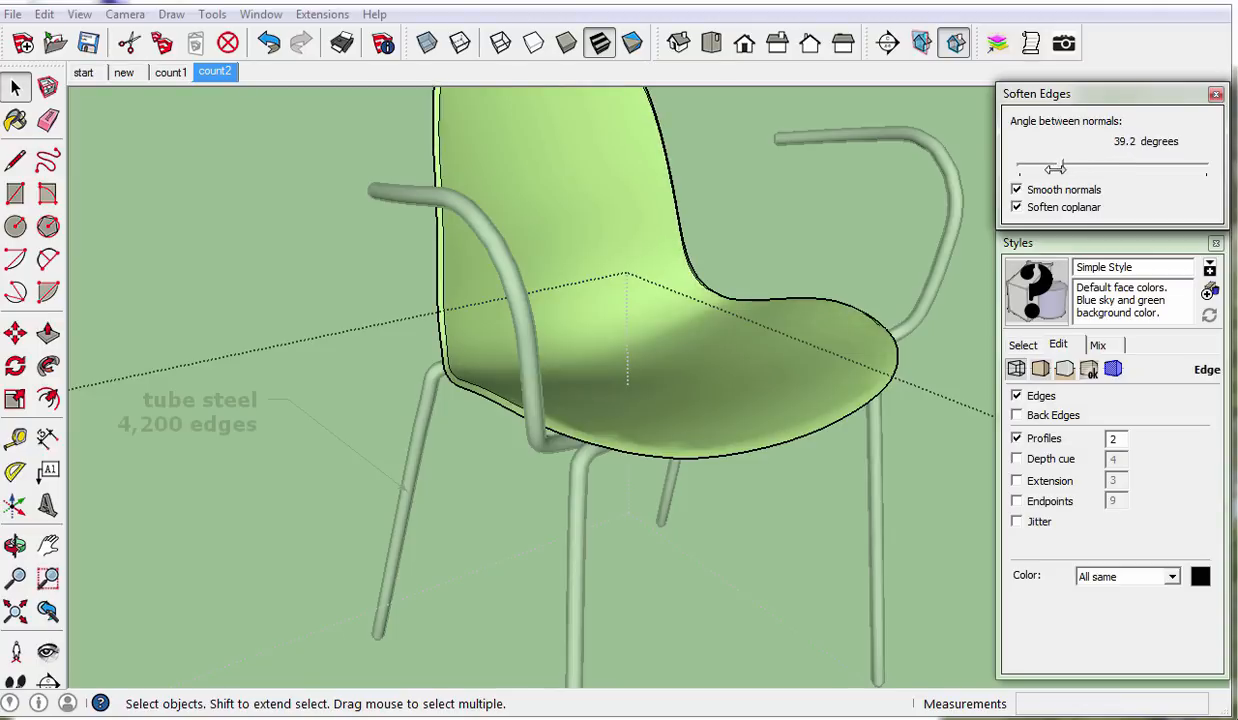